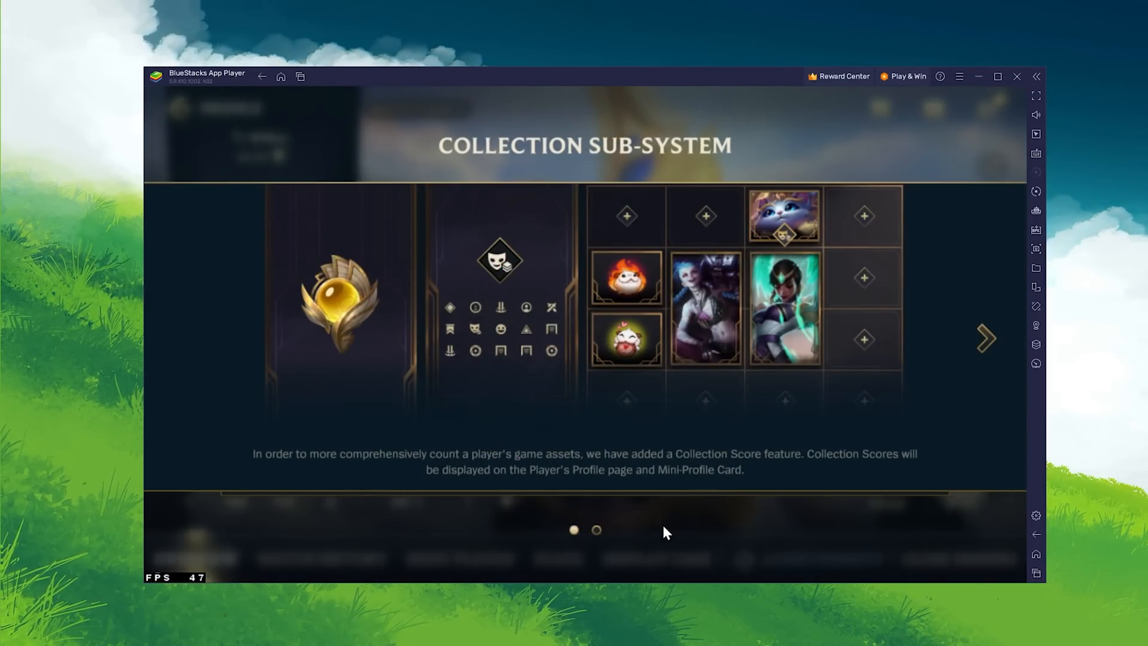
Dismiss Wild Rift's Collection Sub-System and Likes feature notices.
click(984, 338)
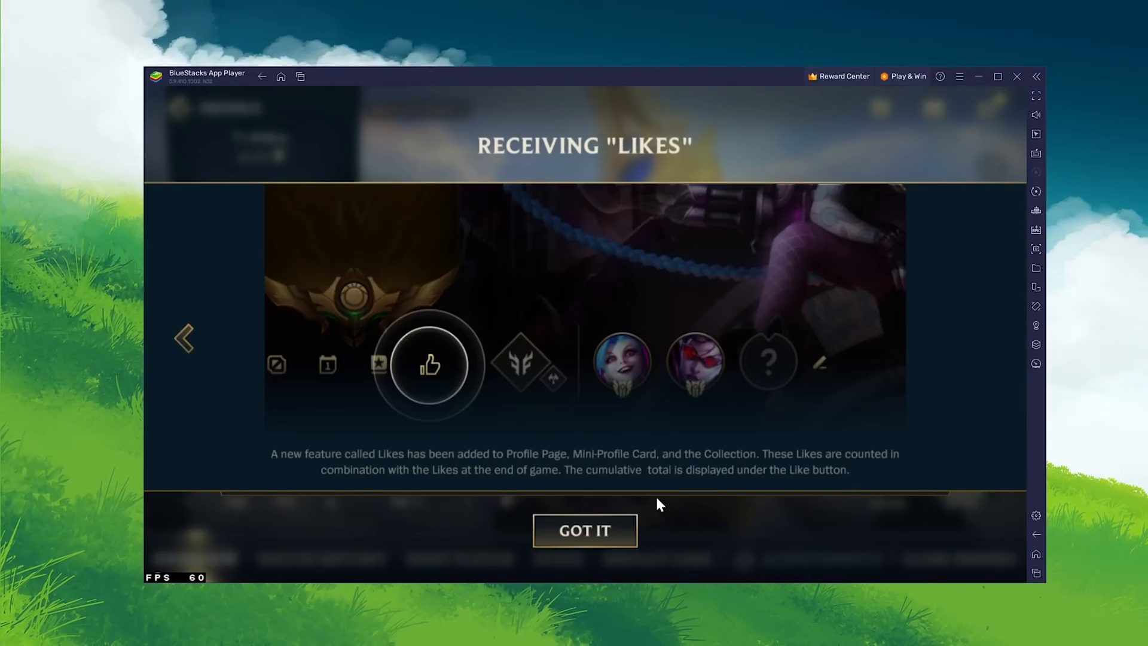
click(584, 530)
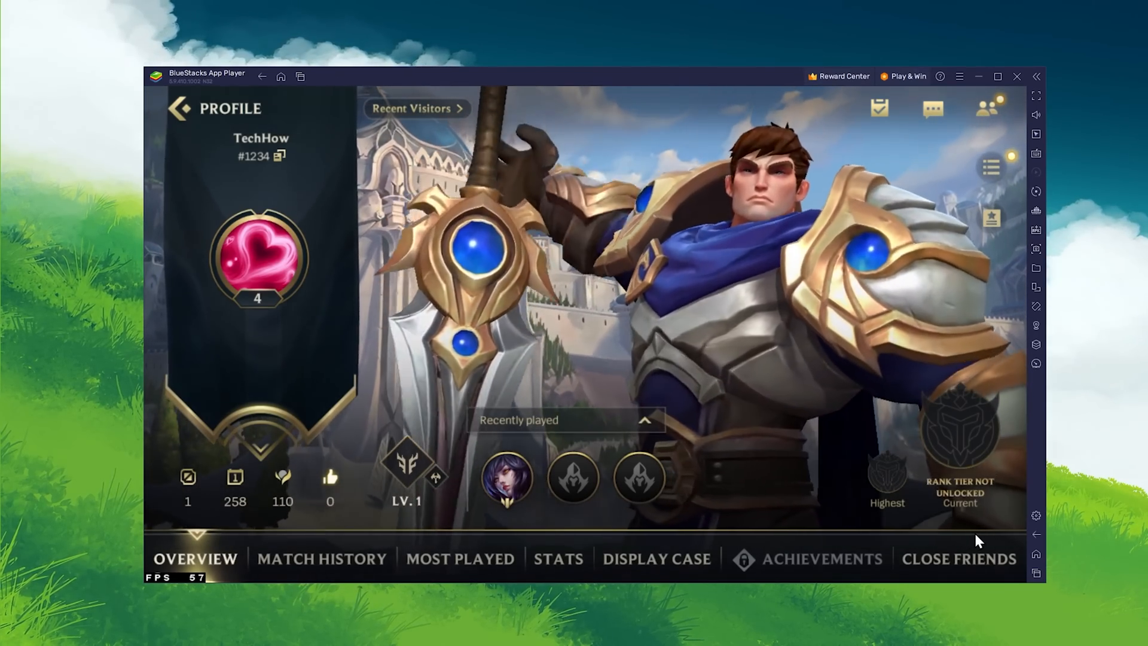
Download the BlueStacks 5 installer from bluestacks.com.
click(176, 109)
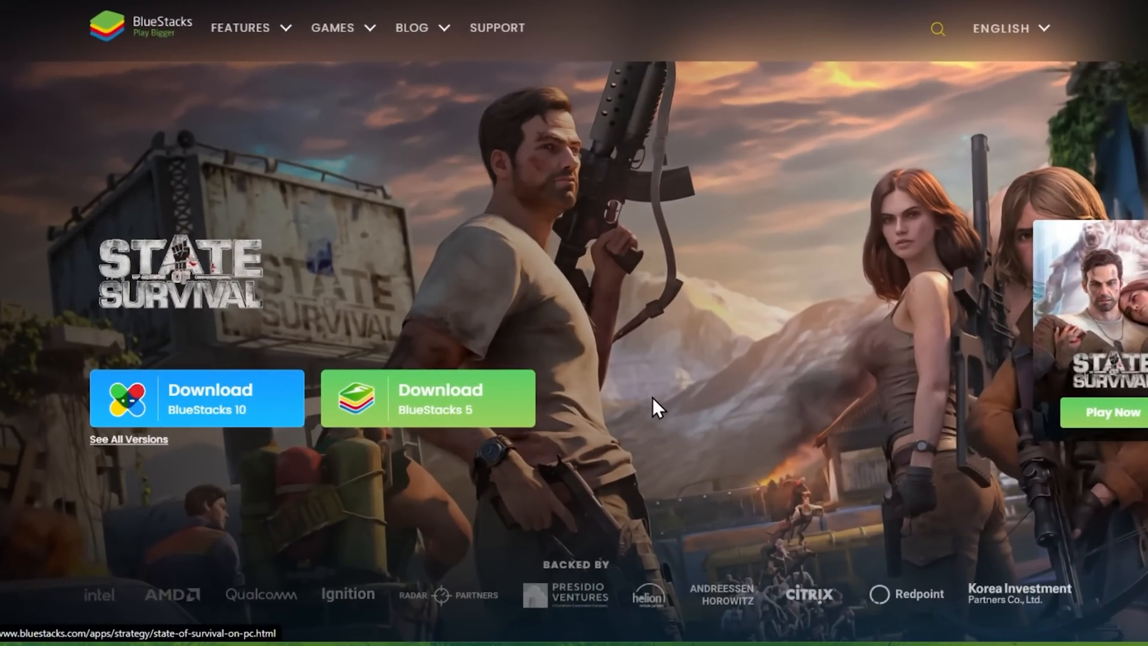
mouse_move(315, 399)
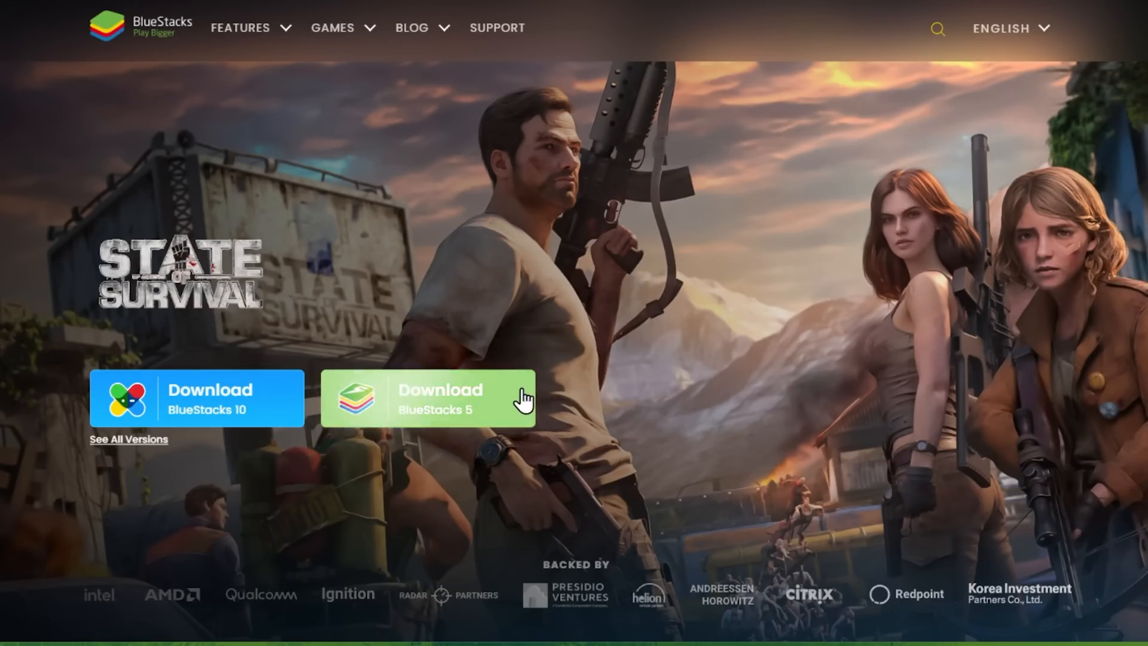
click(428, 397)
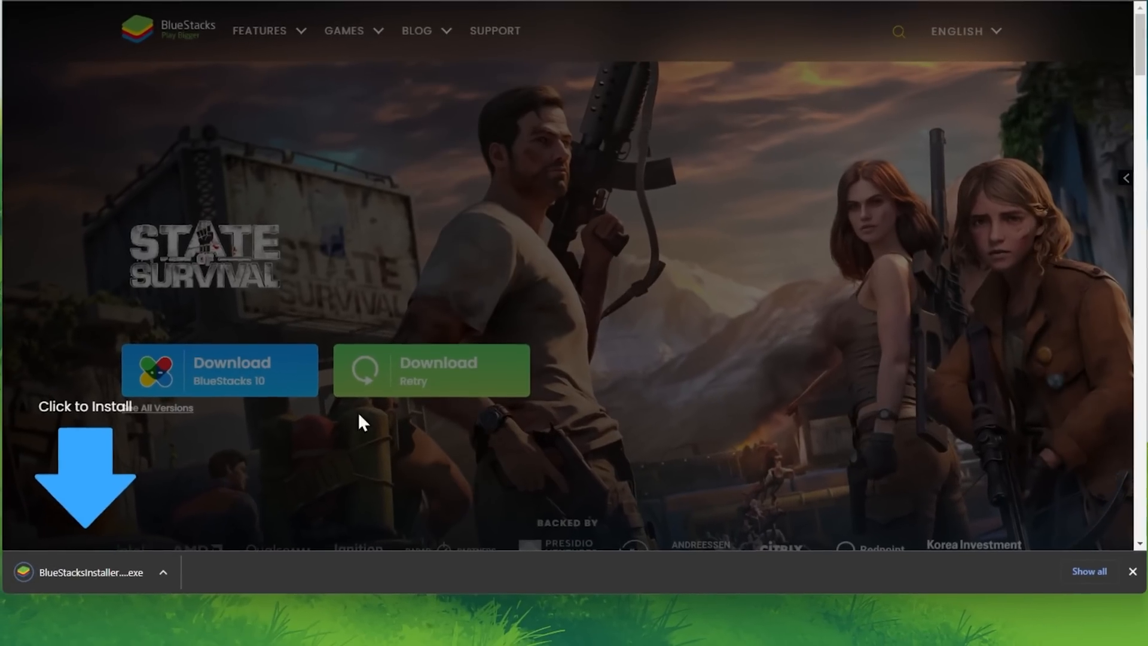
Run the downloaded BlueStacks .exe and close the installer's update window.
click(95, 571)
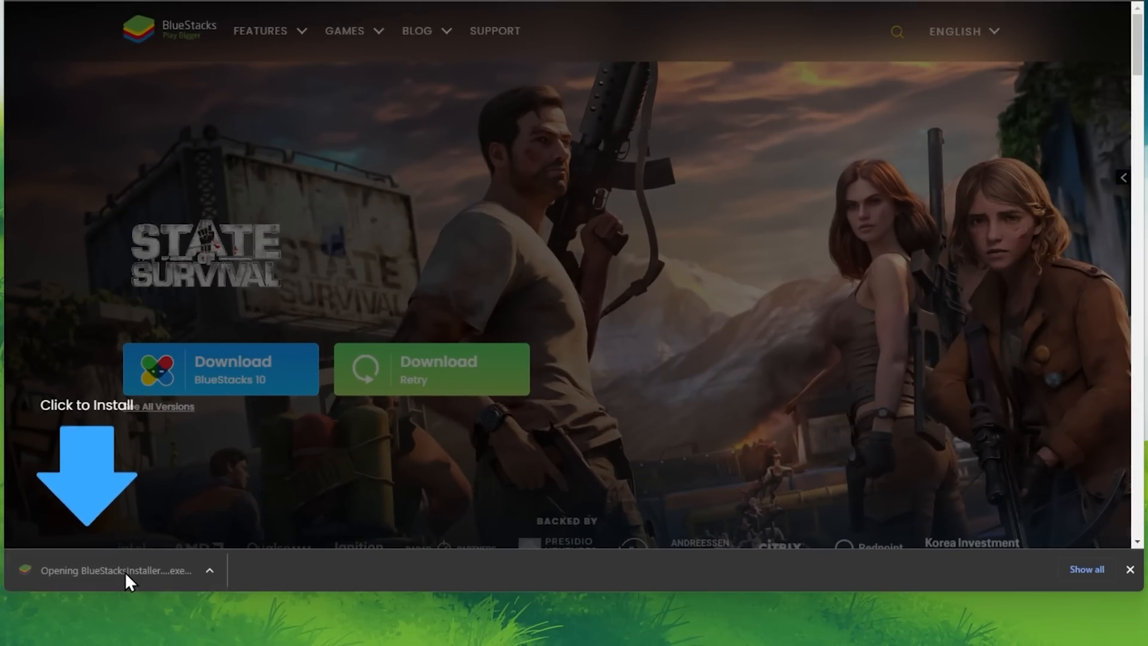
mouse_move(512, 395)
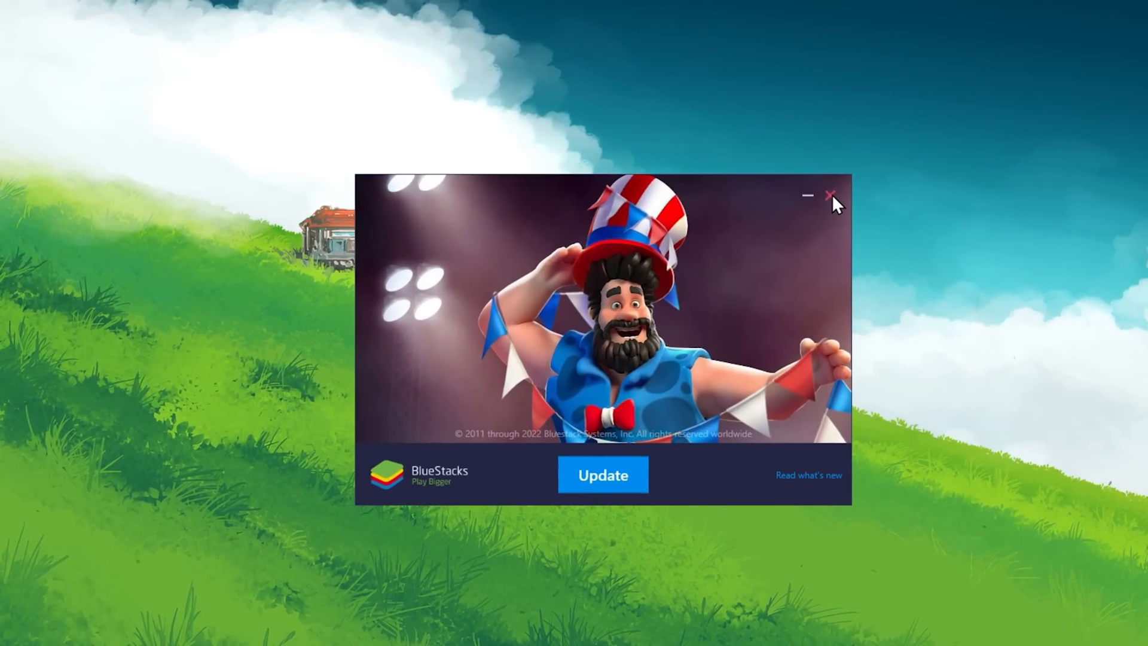
click(829, 196)
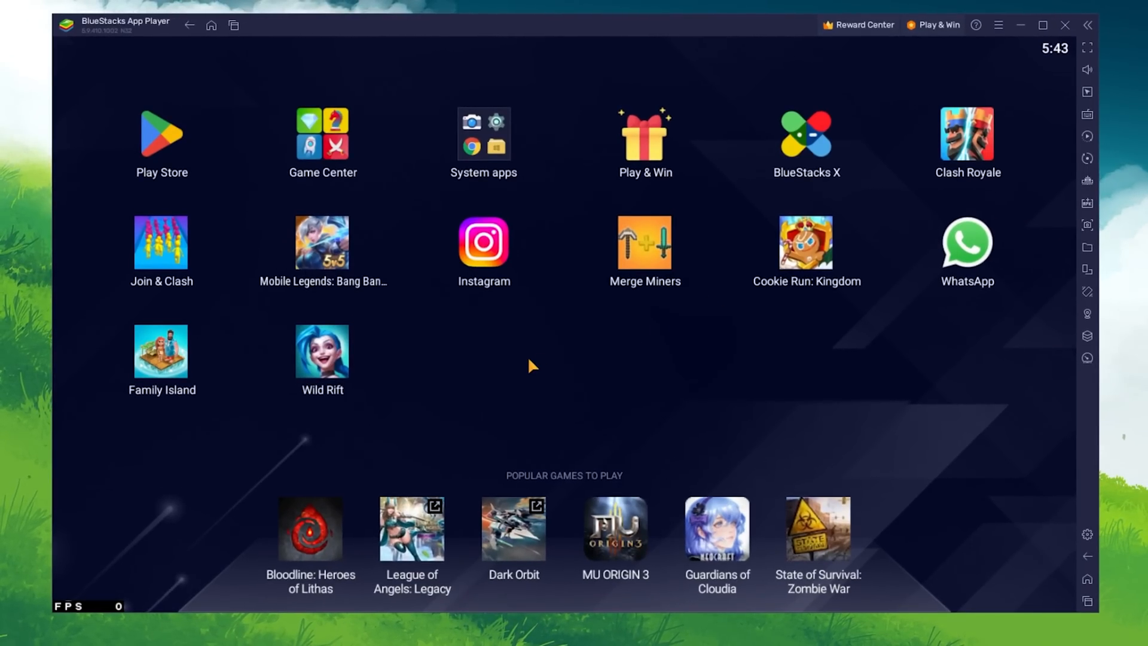
click(161, 133)
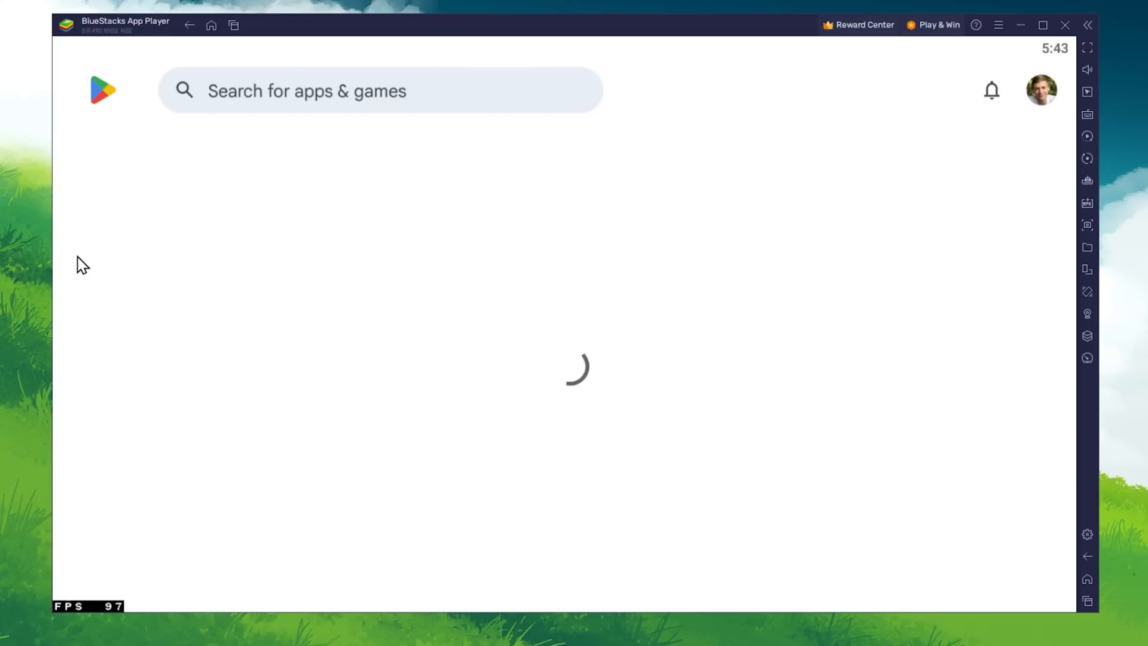
text(wild r)
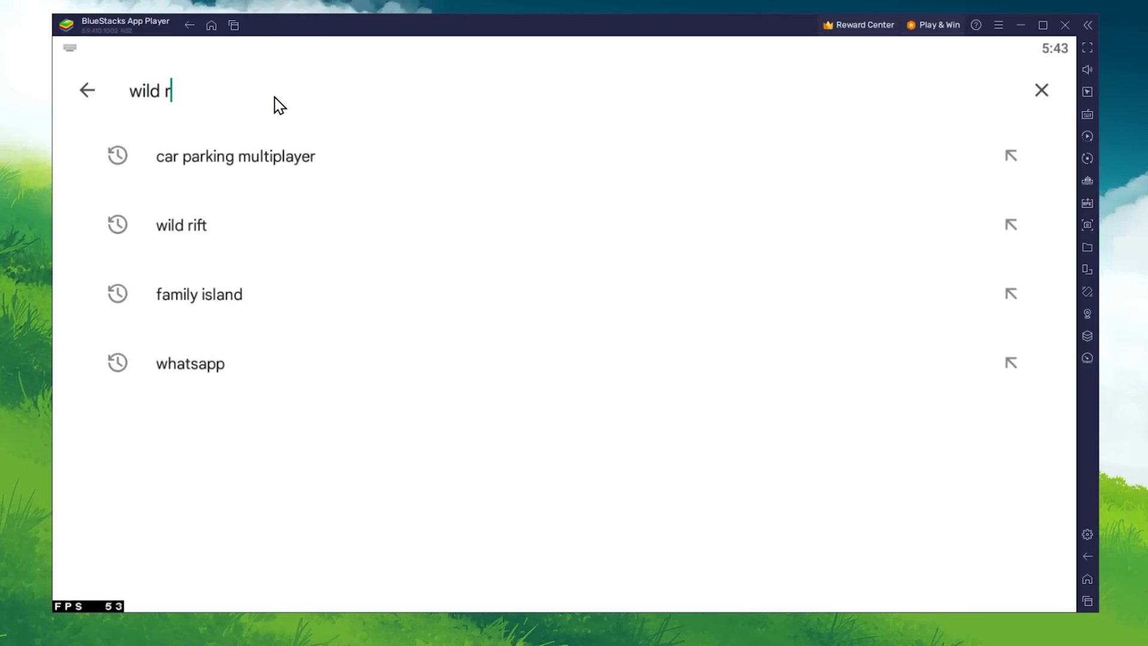
click(181, 225)
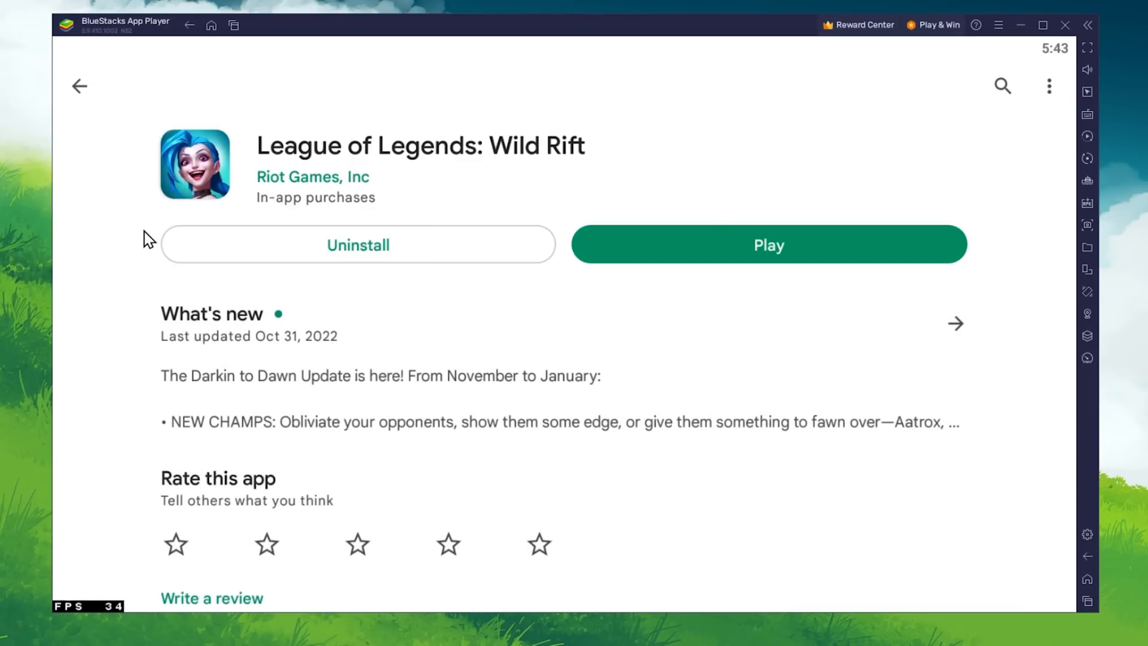
mouse_move(628, 246)
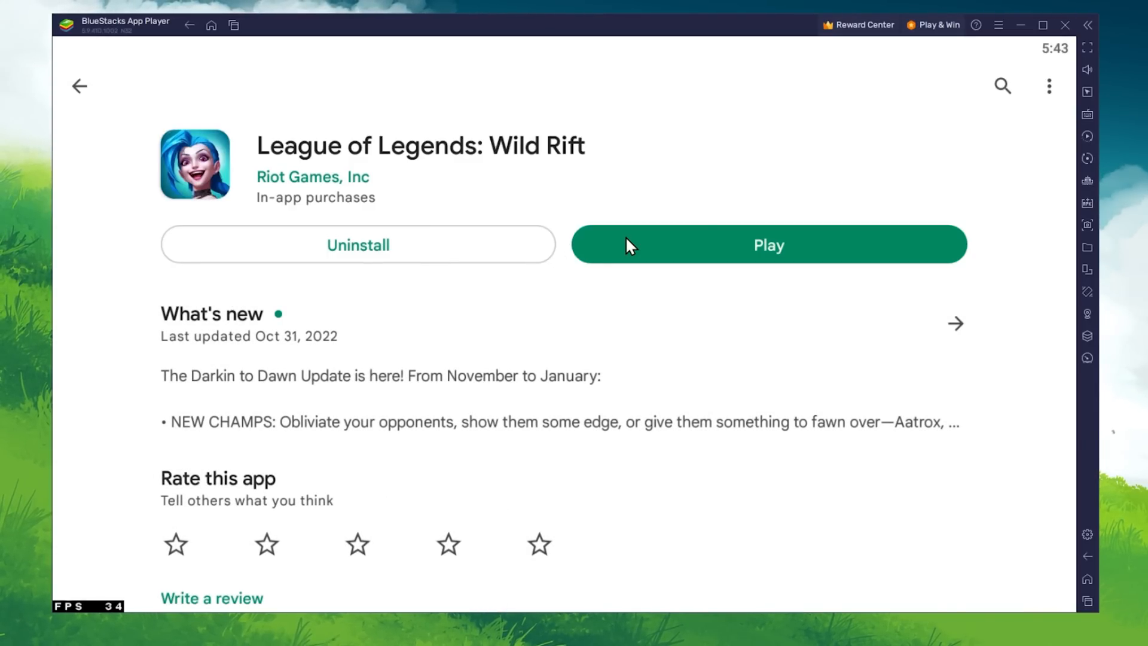
scroll(down, 3)
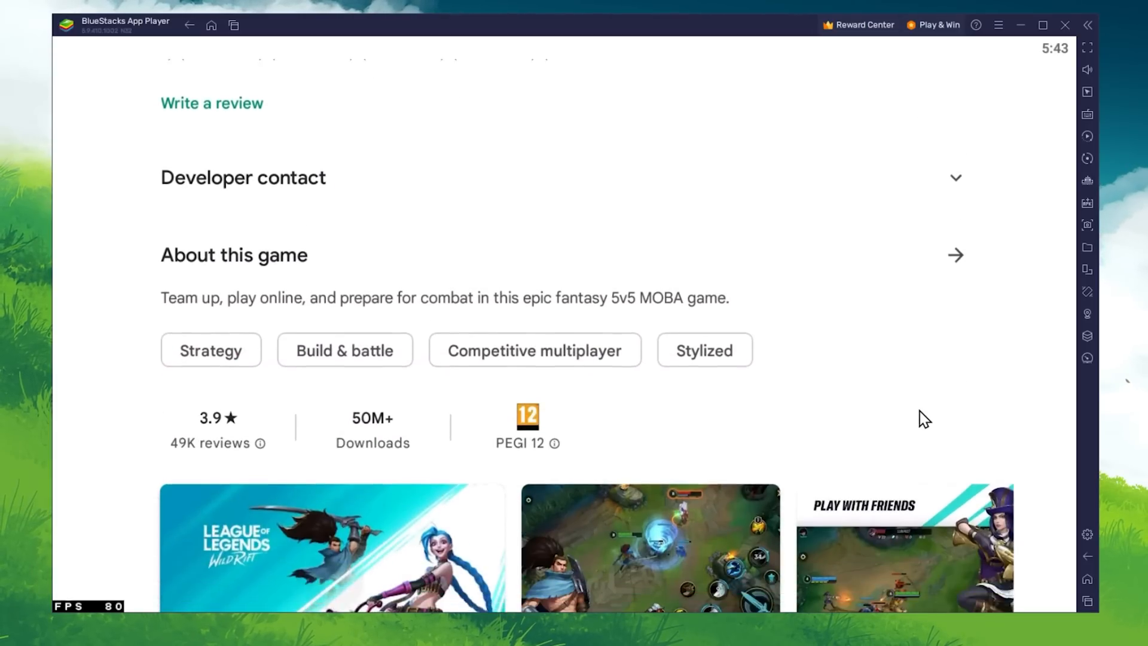
scroll(down, 3)
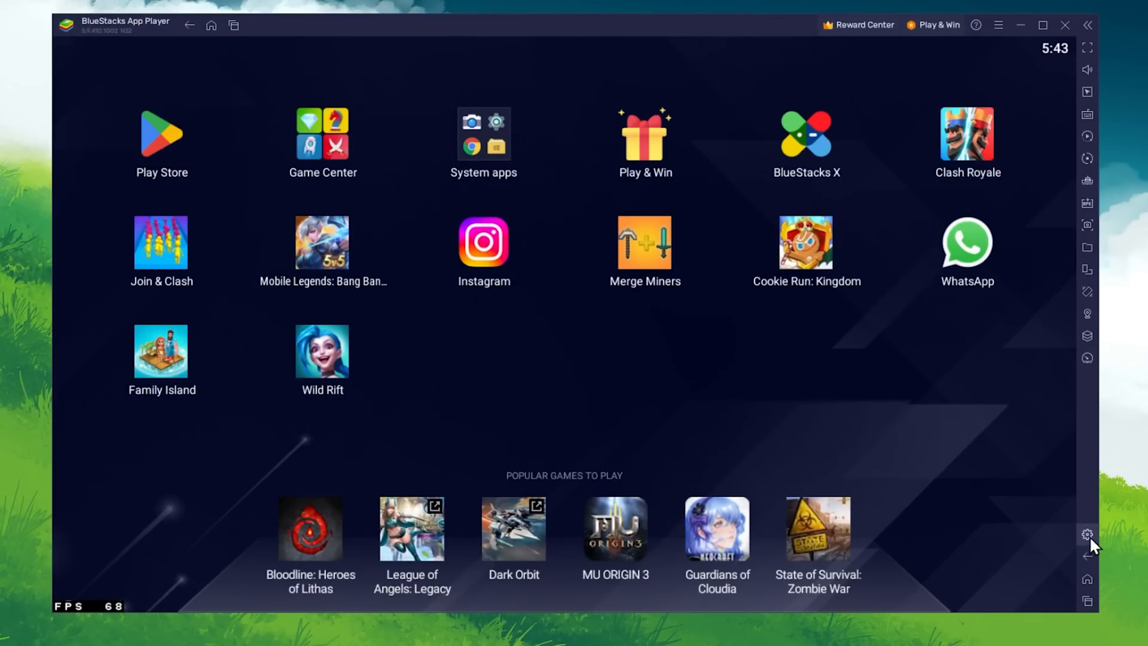
mouse_move(1086, 534)
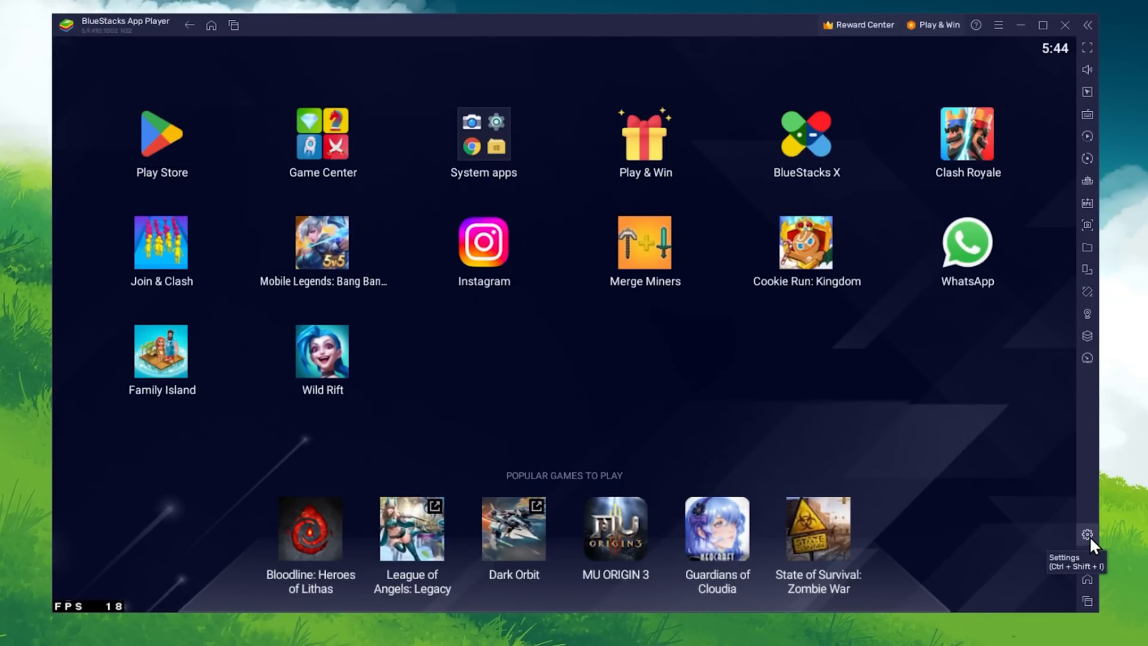
Open BlueStacks Settings from the right sidebar gear icon.
click(1086, 534)
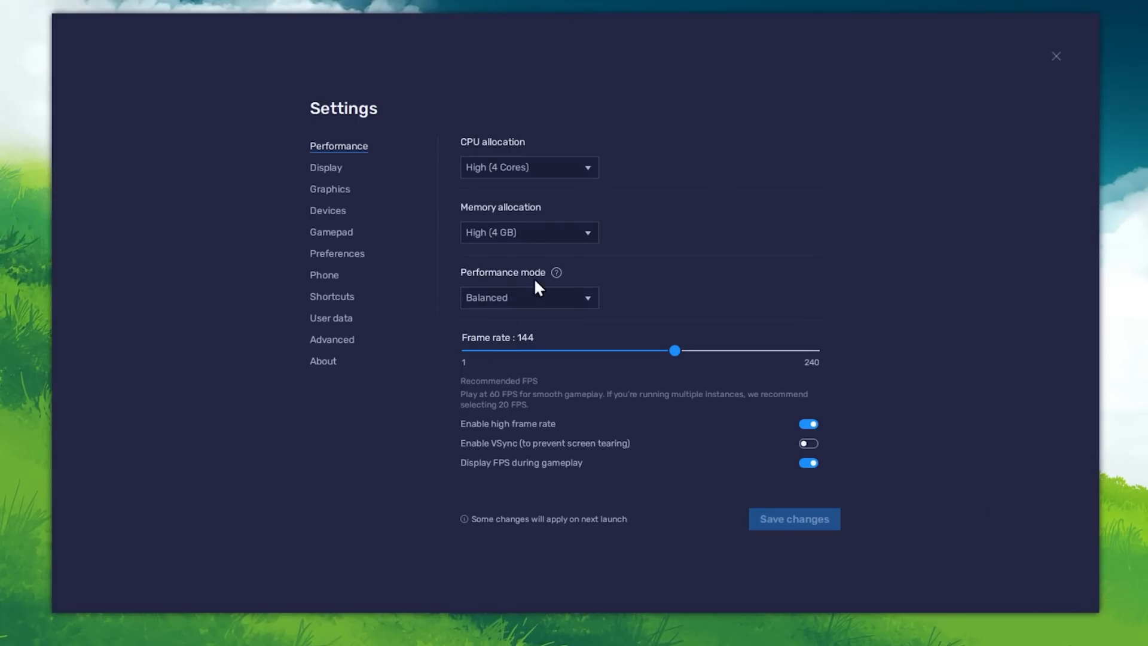
mouse_move(321, 165)
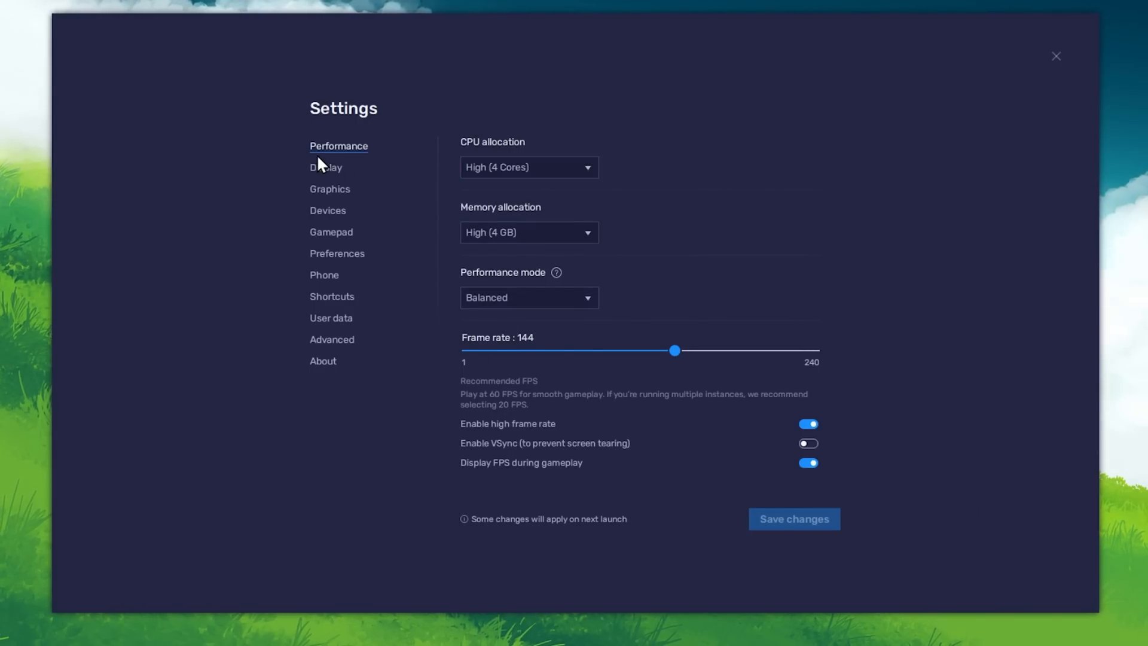
mouse_move(373, 168)
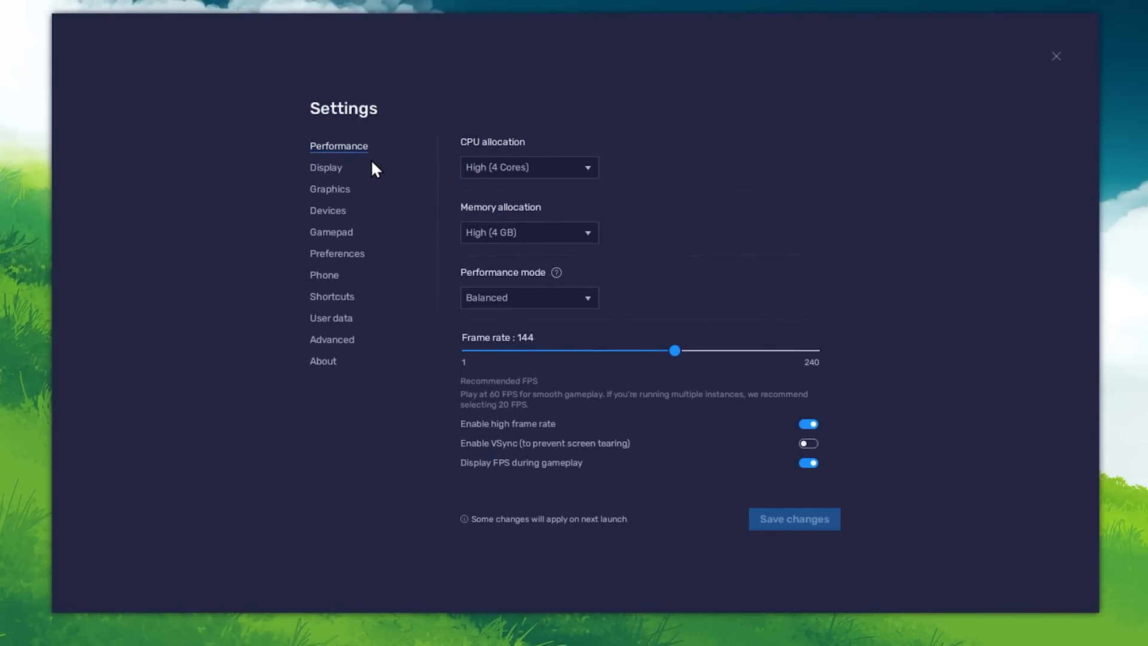
Set CPU High (4 Cores), memory High (4 GB), Balanced mode and 144 FPS.
click(528, 167)
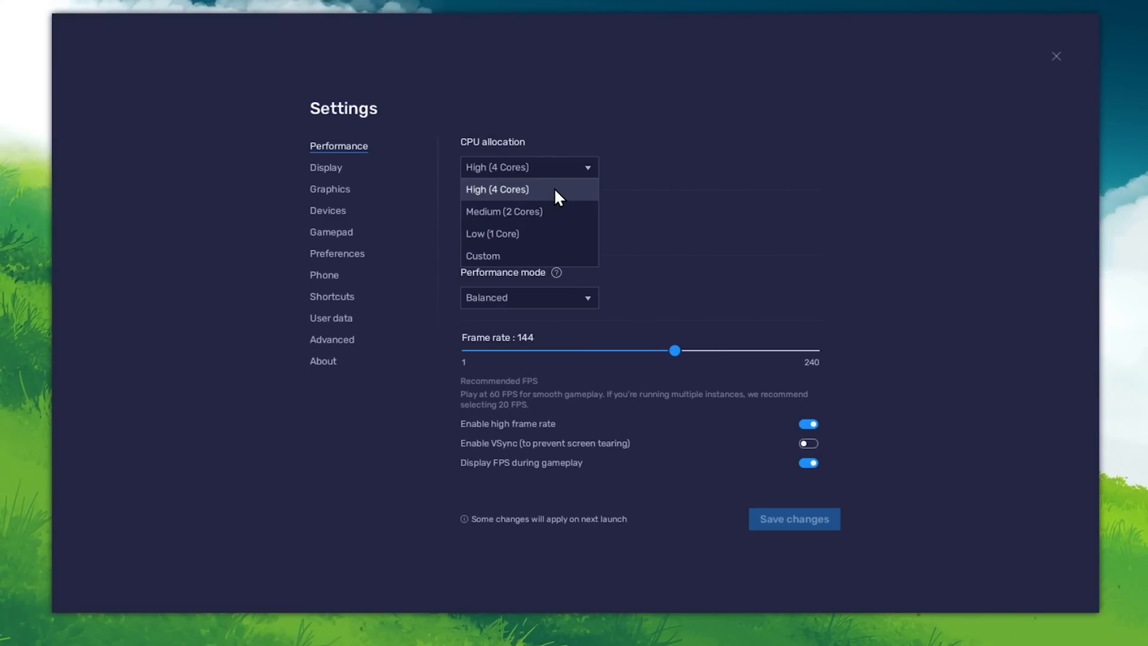
click(496, 189)
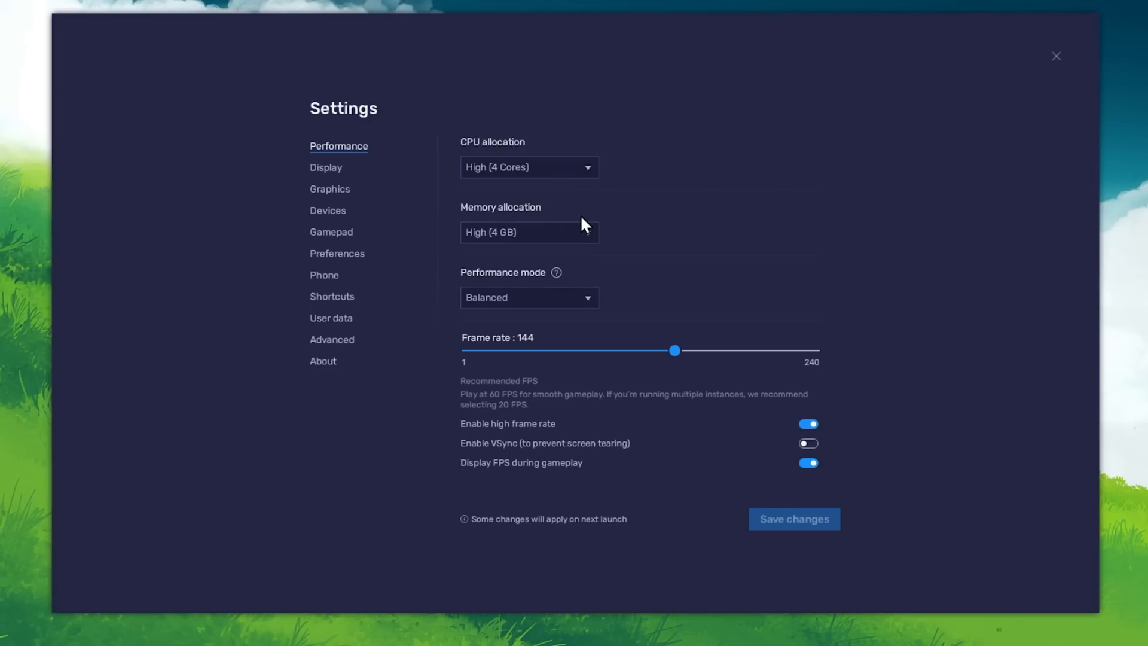
click(529, 232)
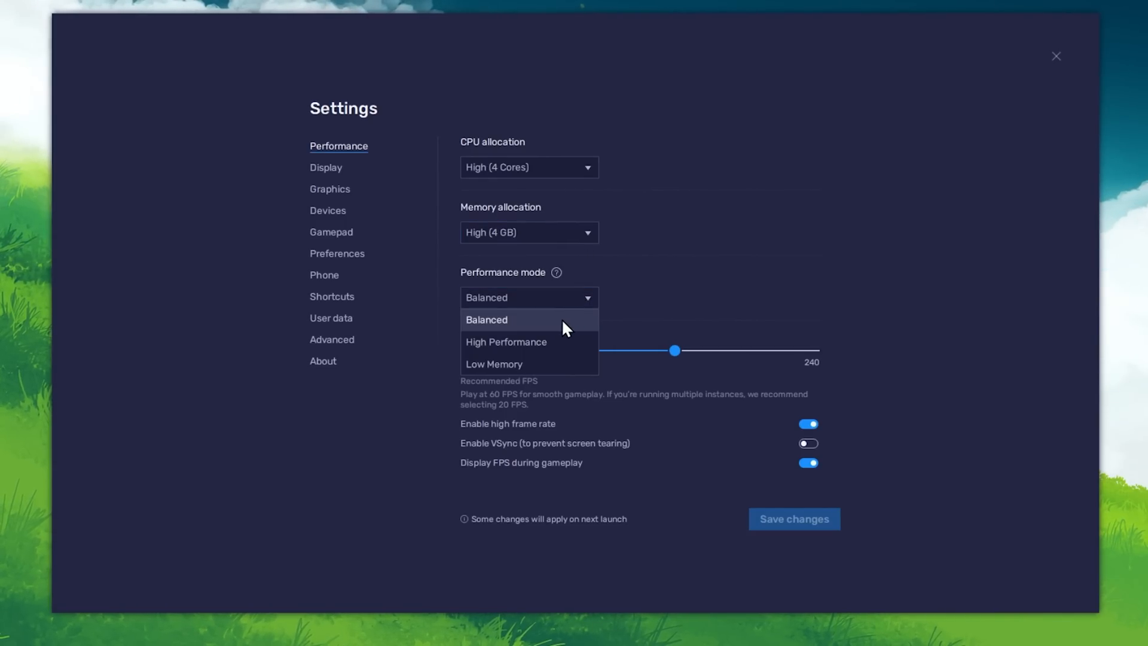
mouse_move(544, 328)
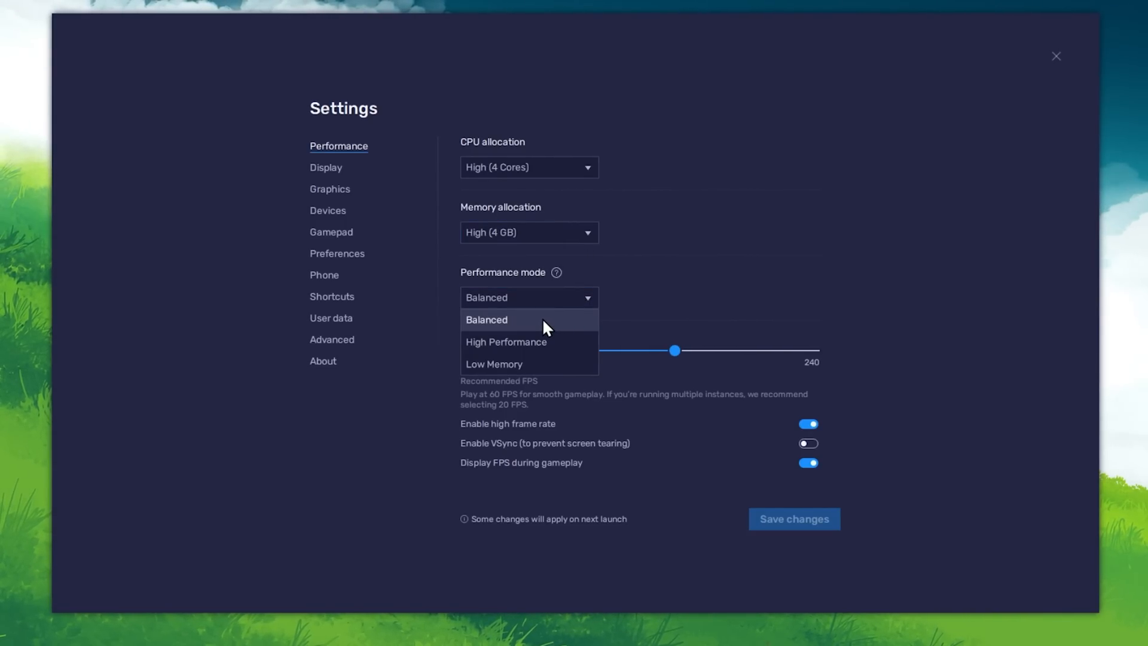
click(486, 319)
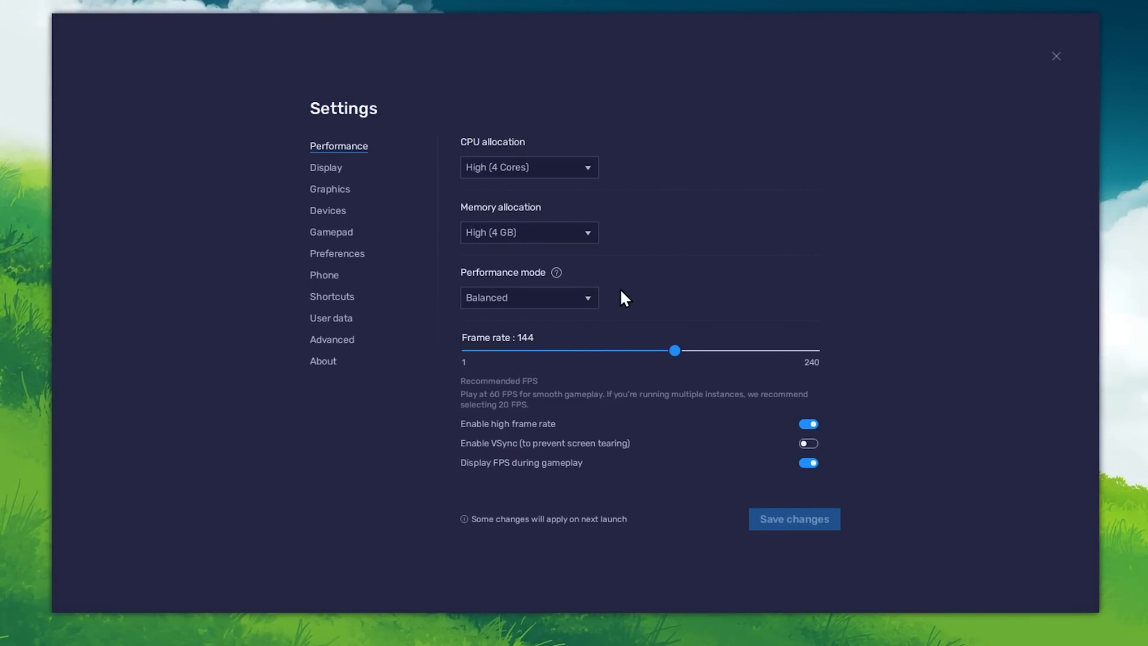
drag(674, 349, 552, 349)
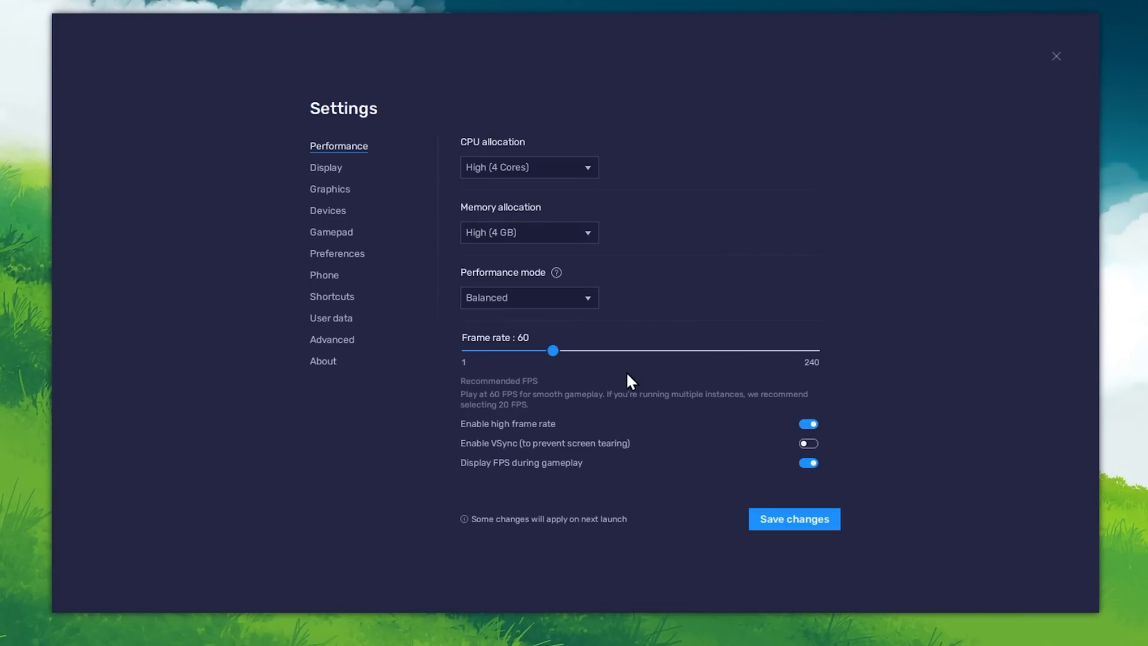
drag(552, 349, 672, 349)
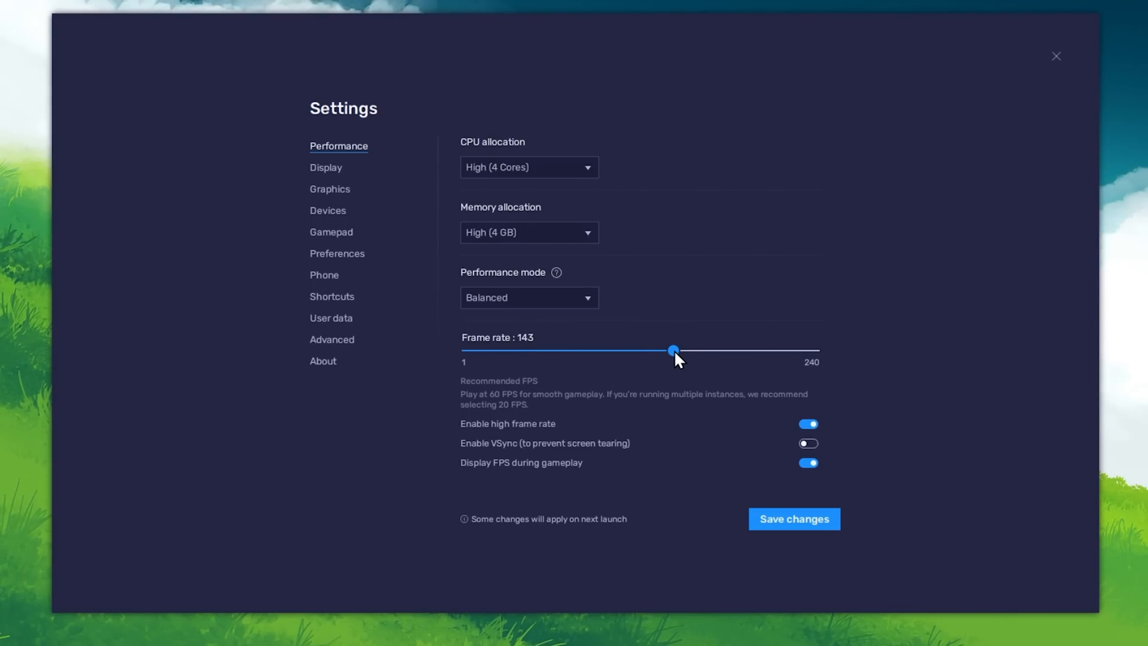
drag(673, 349, 674, 350)
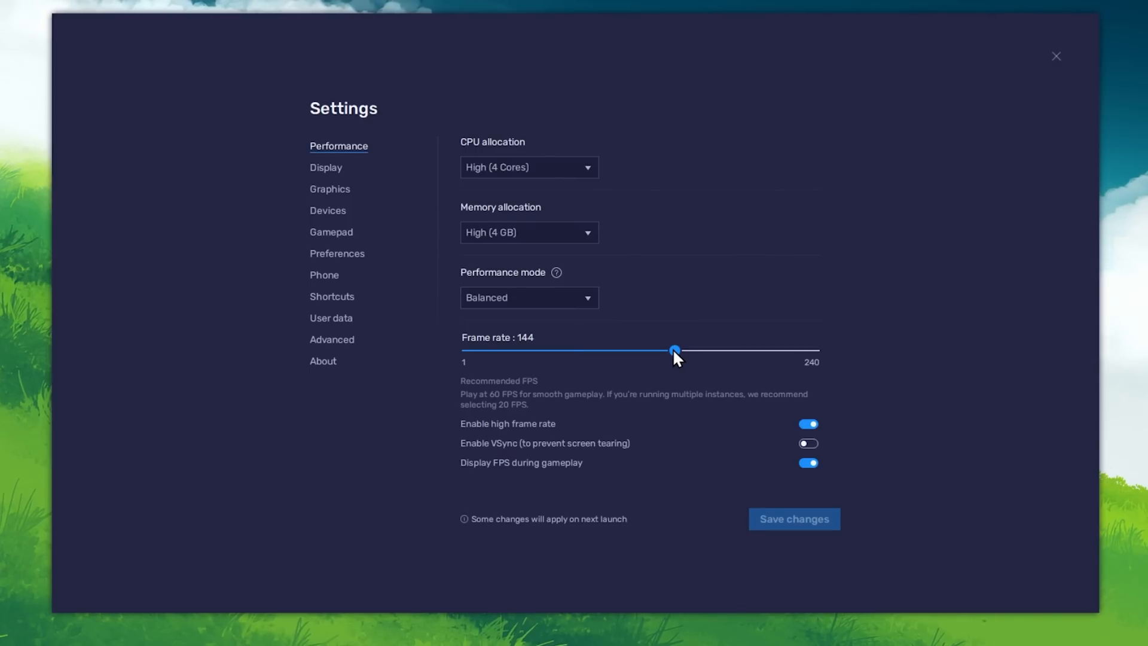
mouse_move(36, 358)
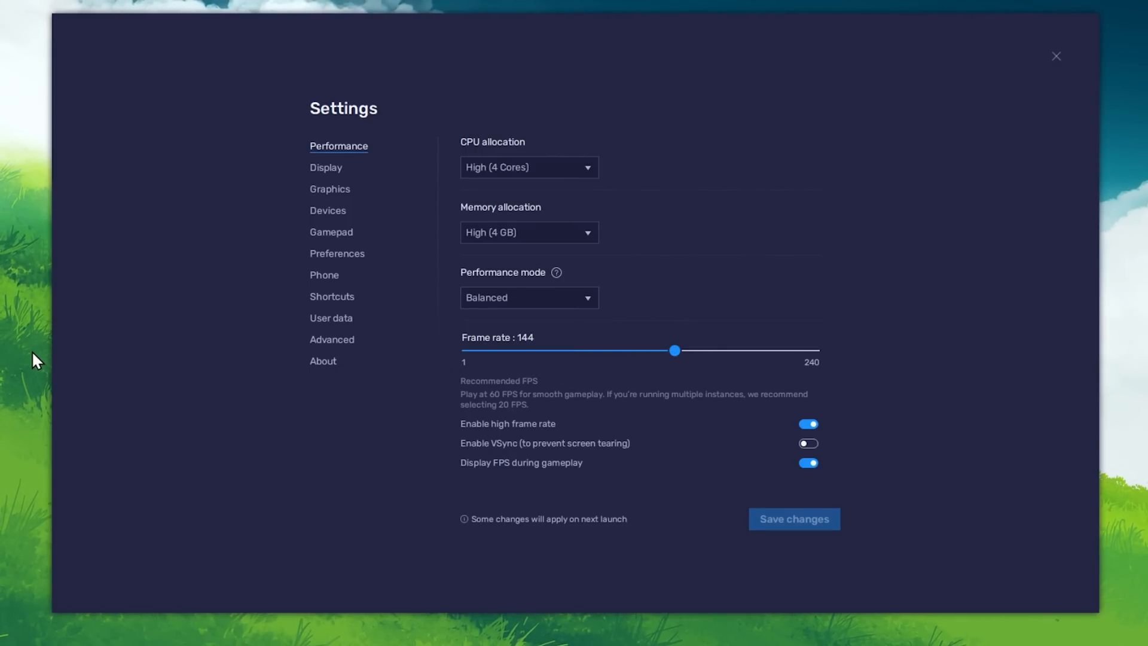
right_click(37, 359)
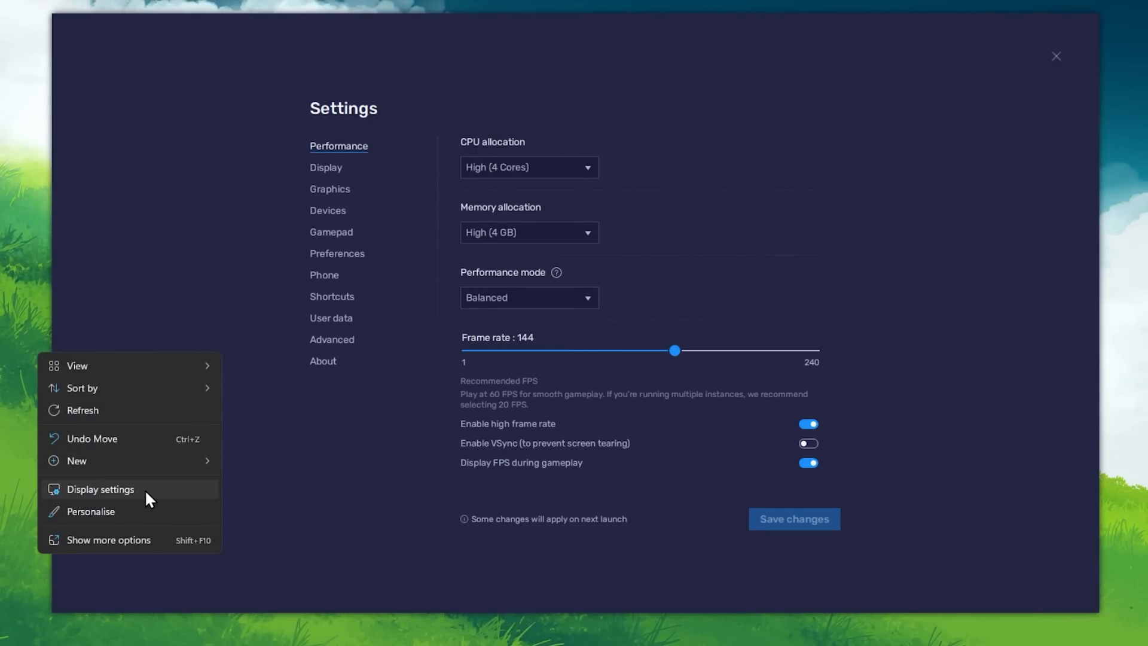
click(100, 488)
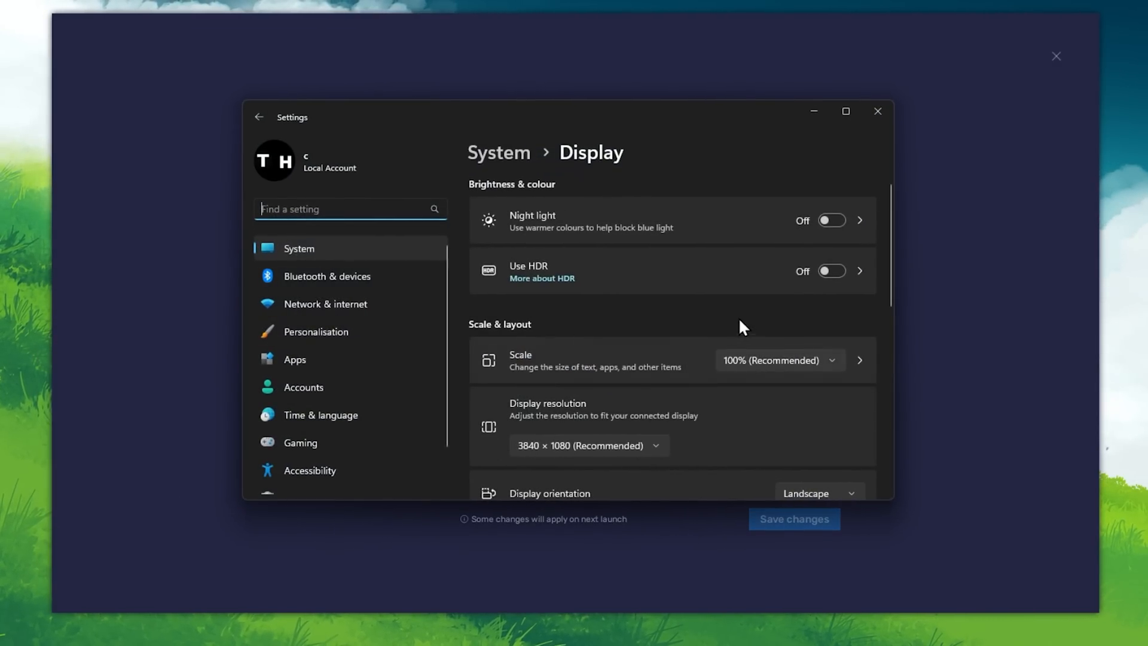
scroll(down, 3)
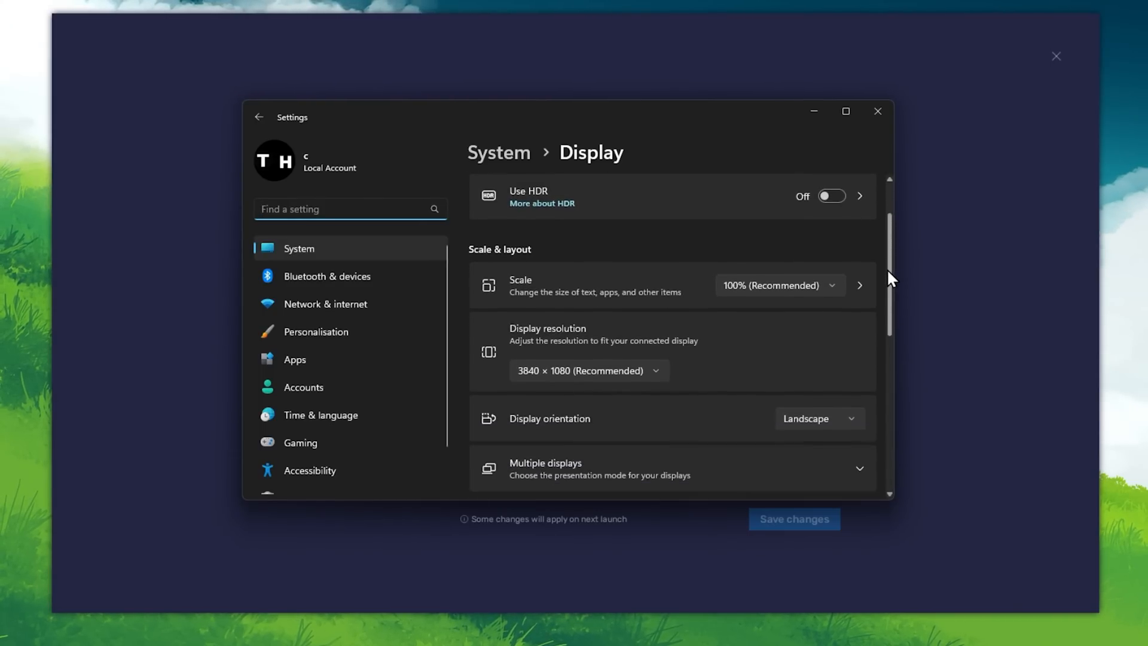
scroll(down, 3)
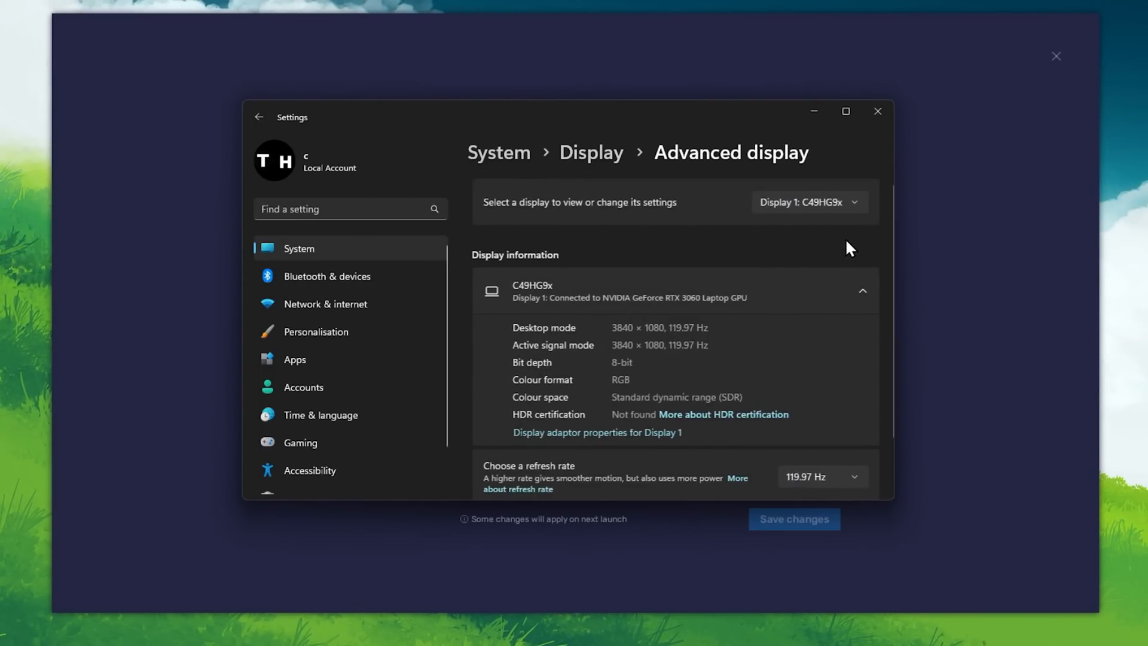
scroll(down, 3)
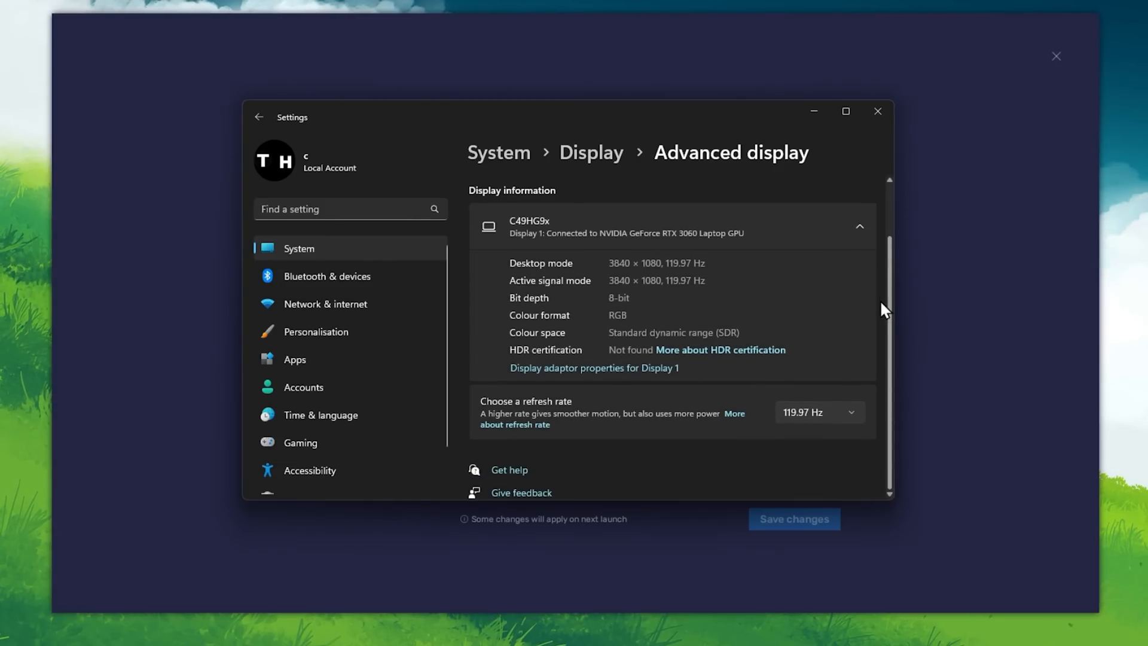
click(818, 411)
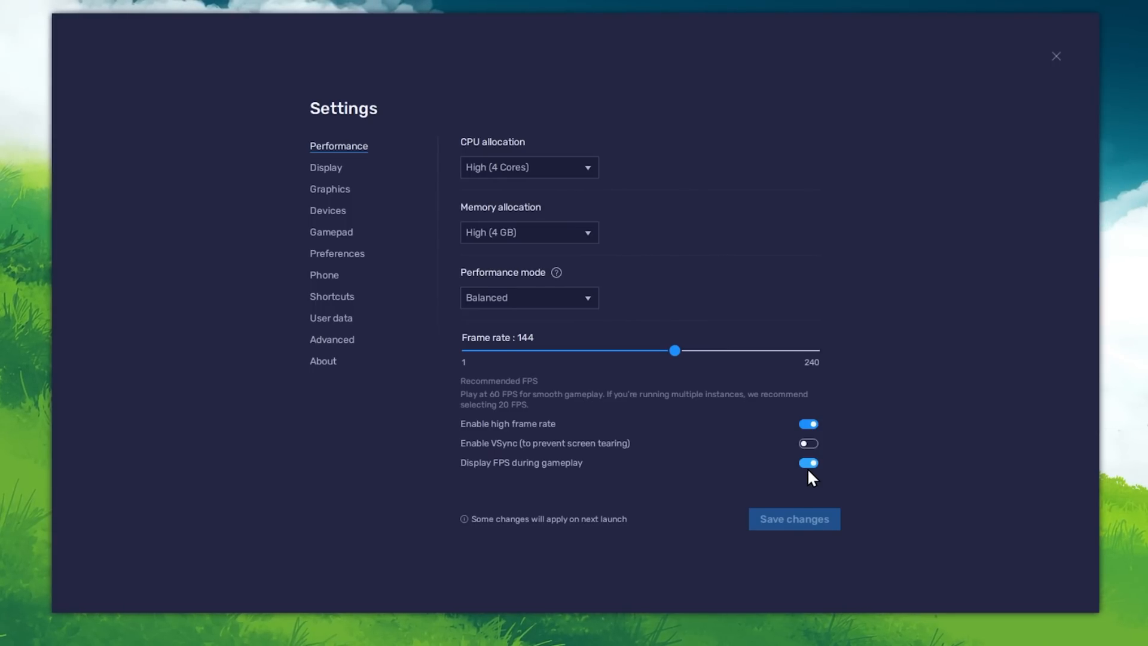
mouse_move(516, 473)
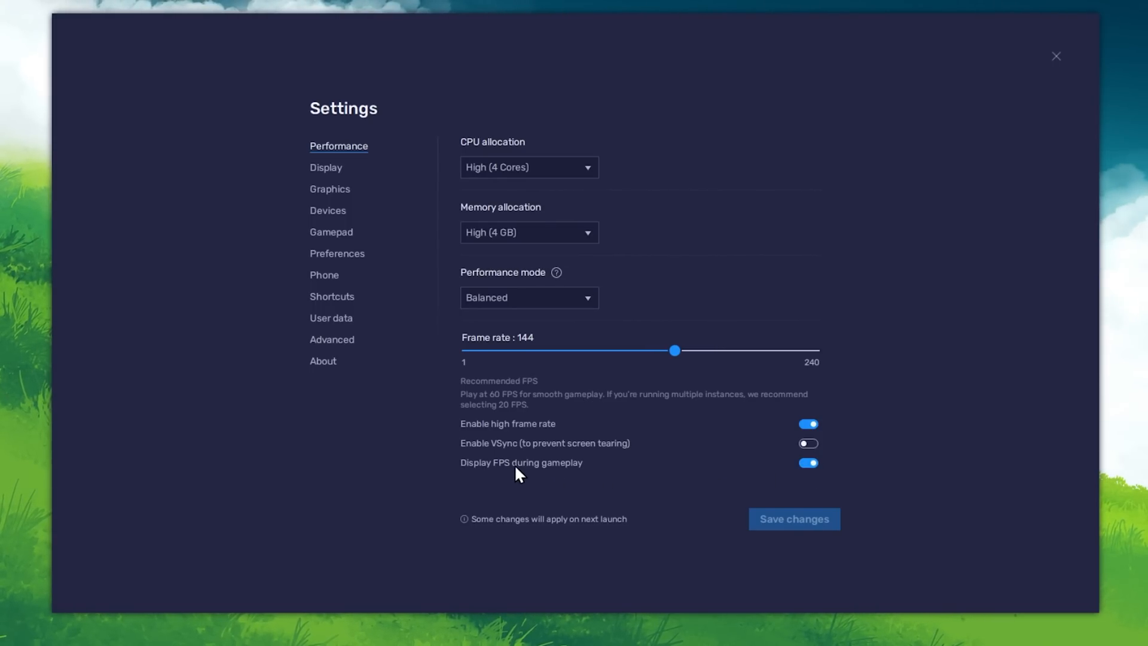
Try 1920 x 1080, revert the display resolution to 1600 x 900, and close Settings.
click(326, 167)
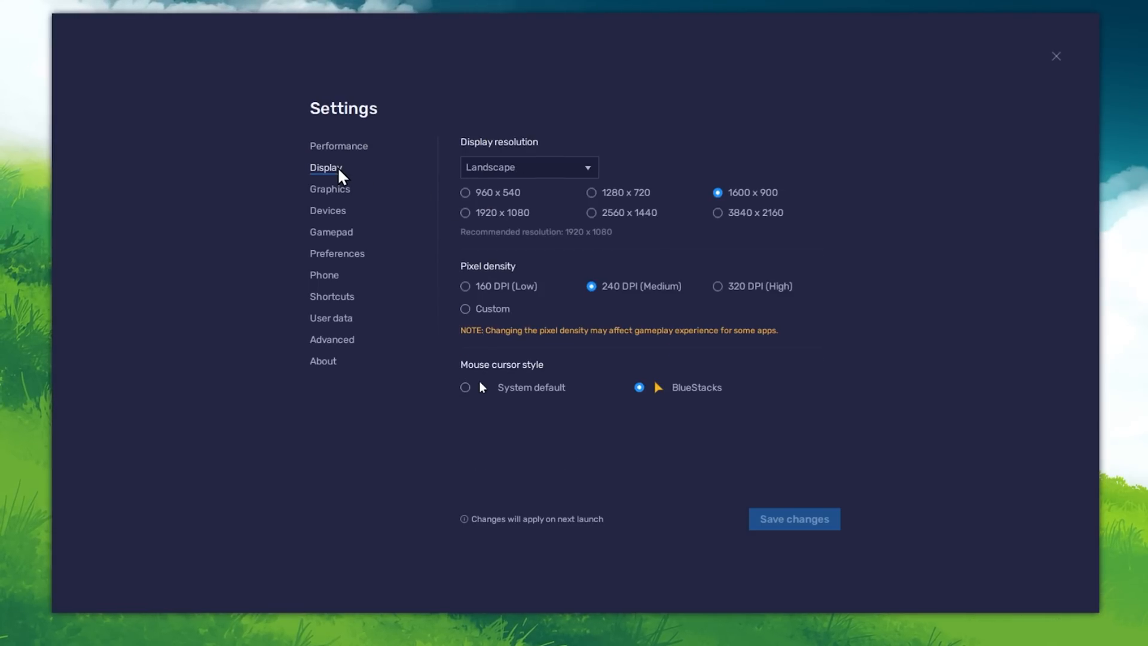
click(465, 212)
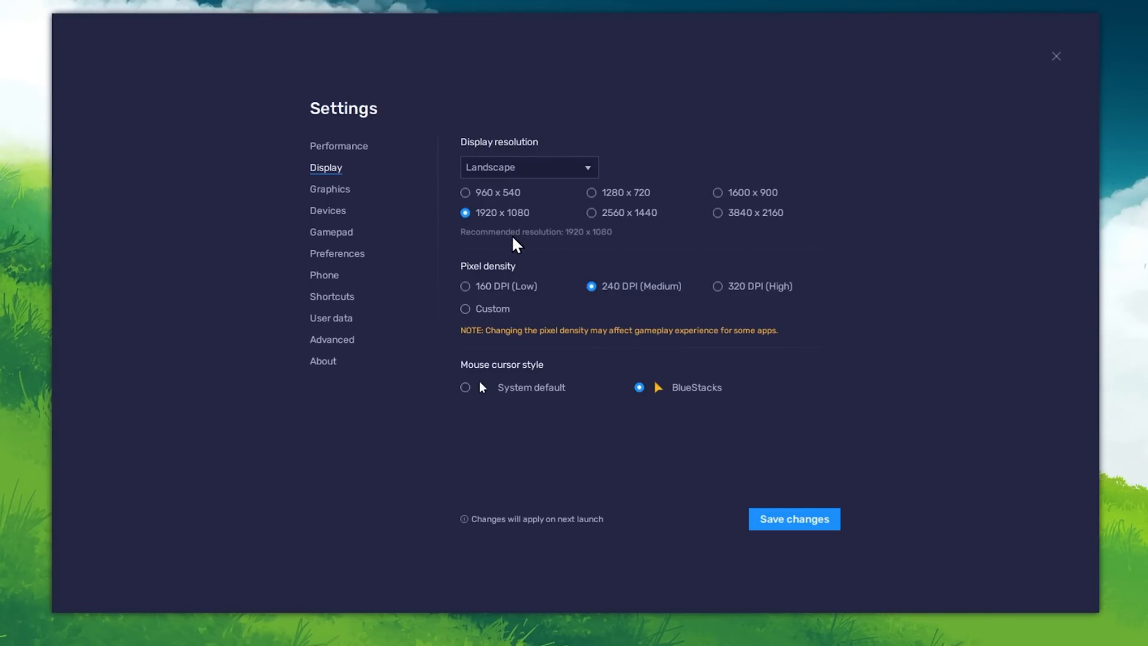
click(718, 192)
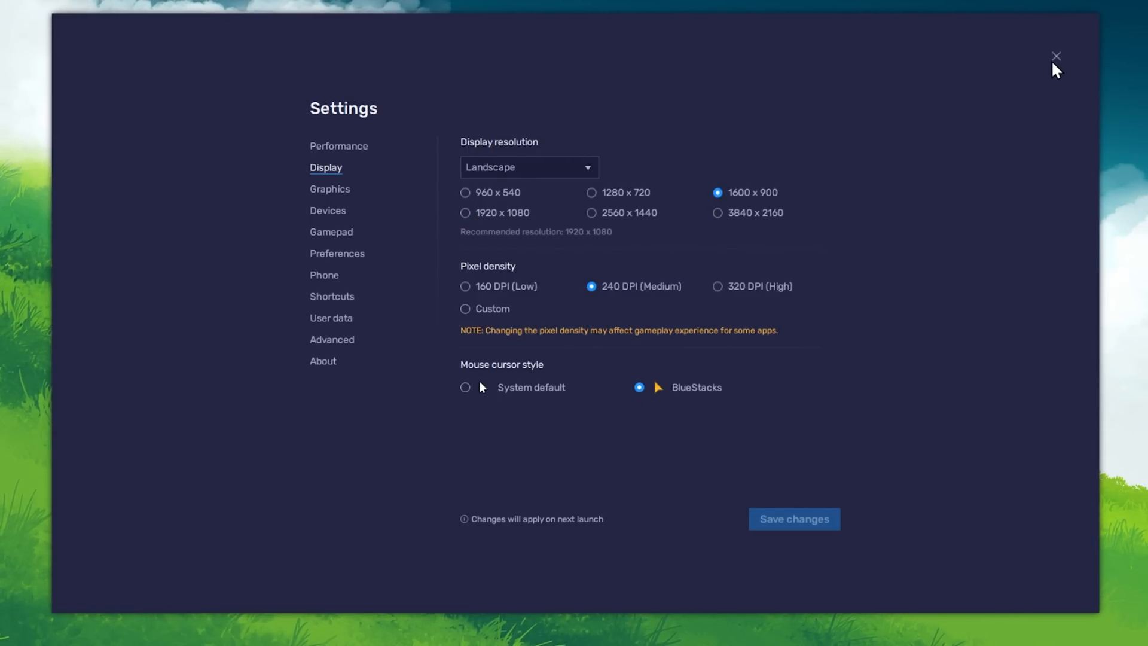
click(1056, 56)
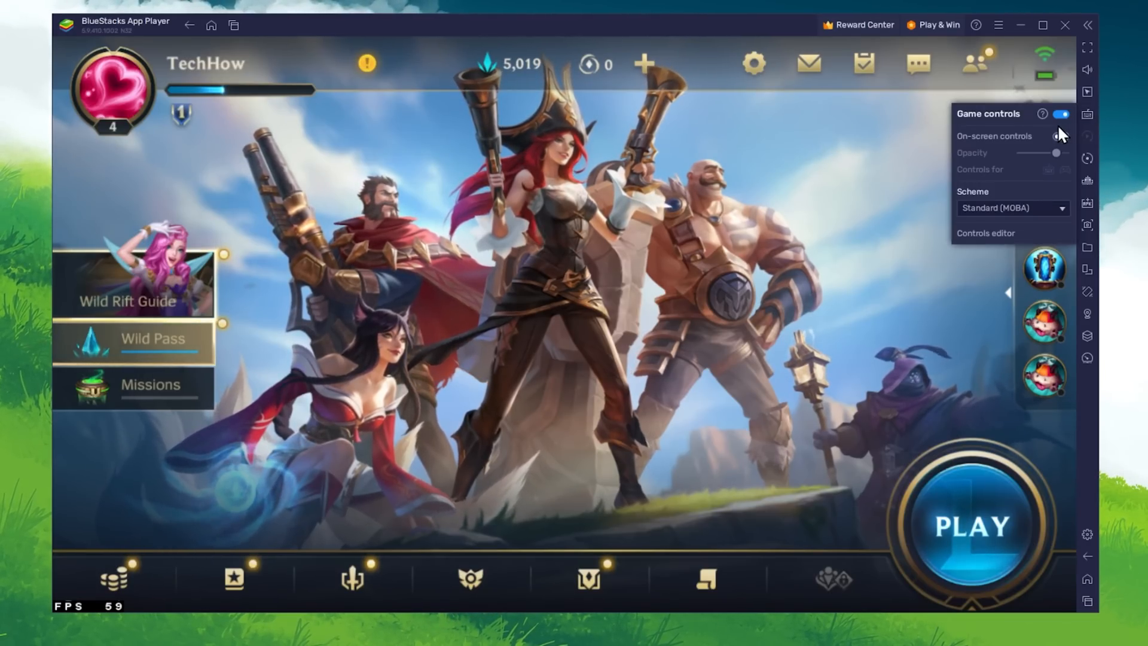
Toggle On-screen controls on and off twice, leave them off, and close the panel.
click(1062, 136)
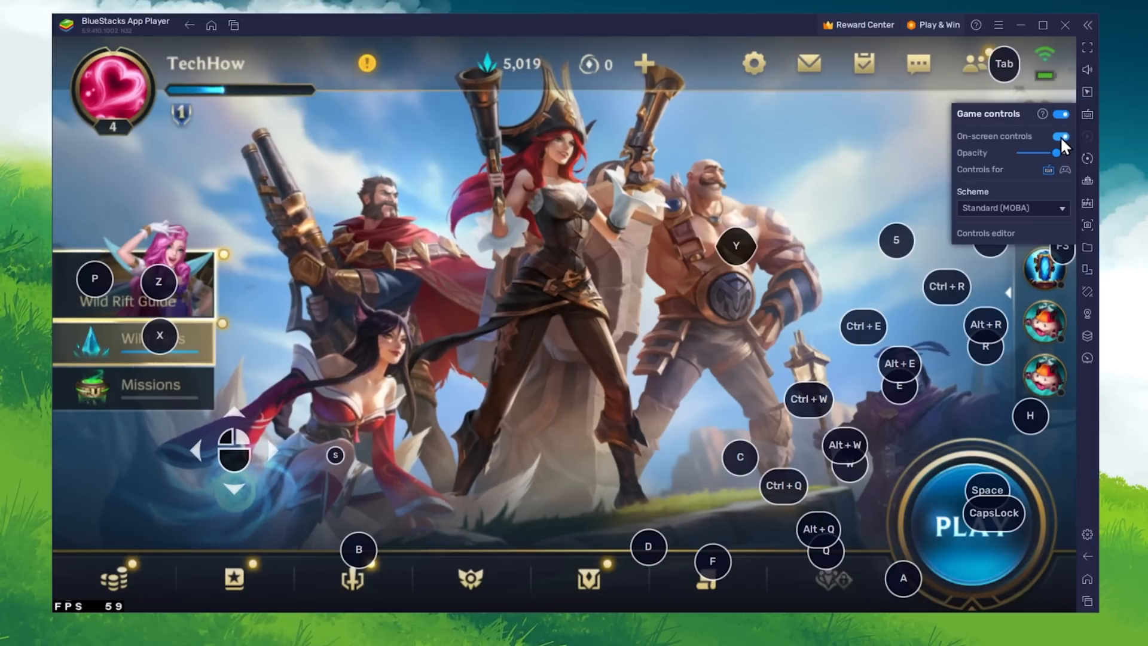
click(1060, 136)
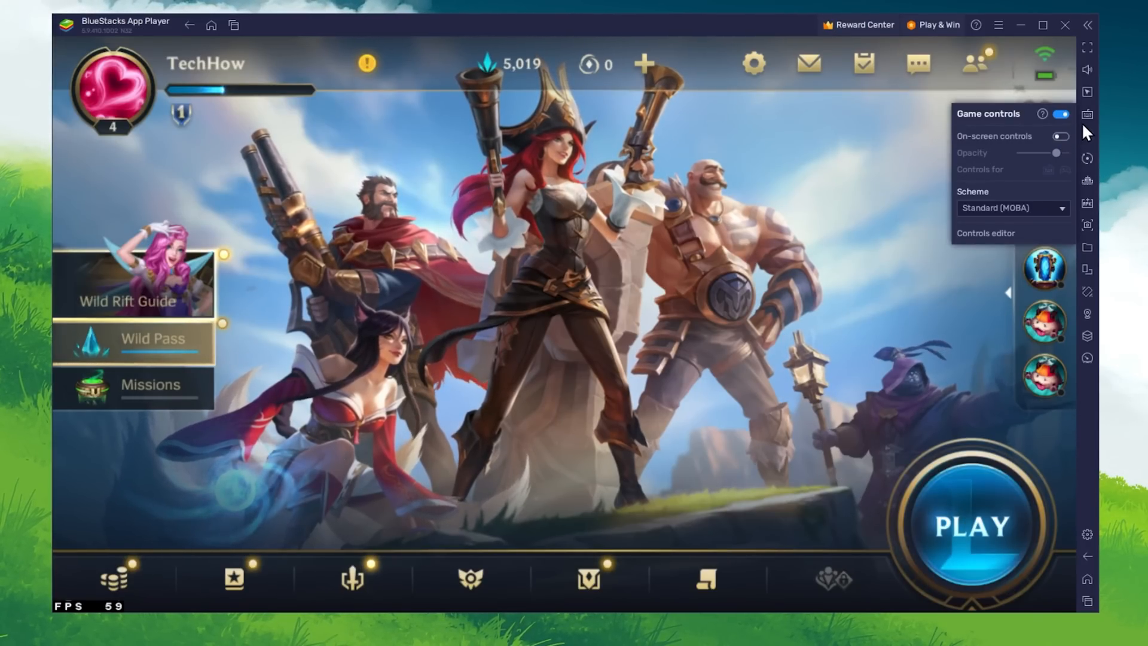
click(1059, 136)
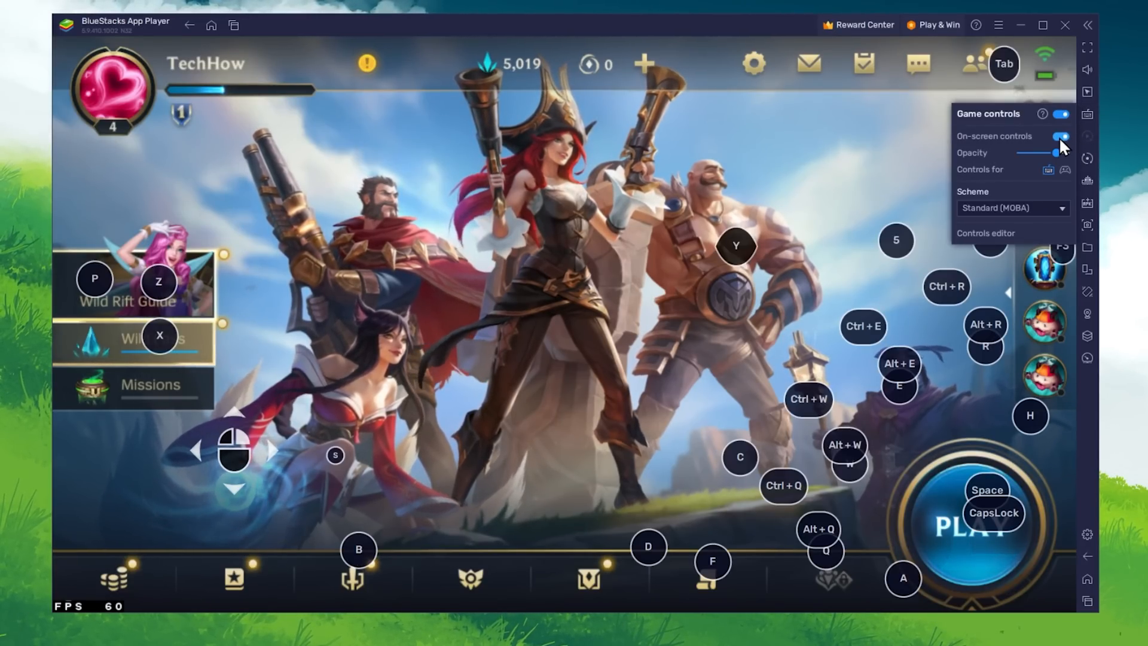
click(1060, 136)
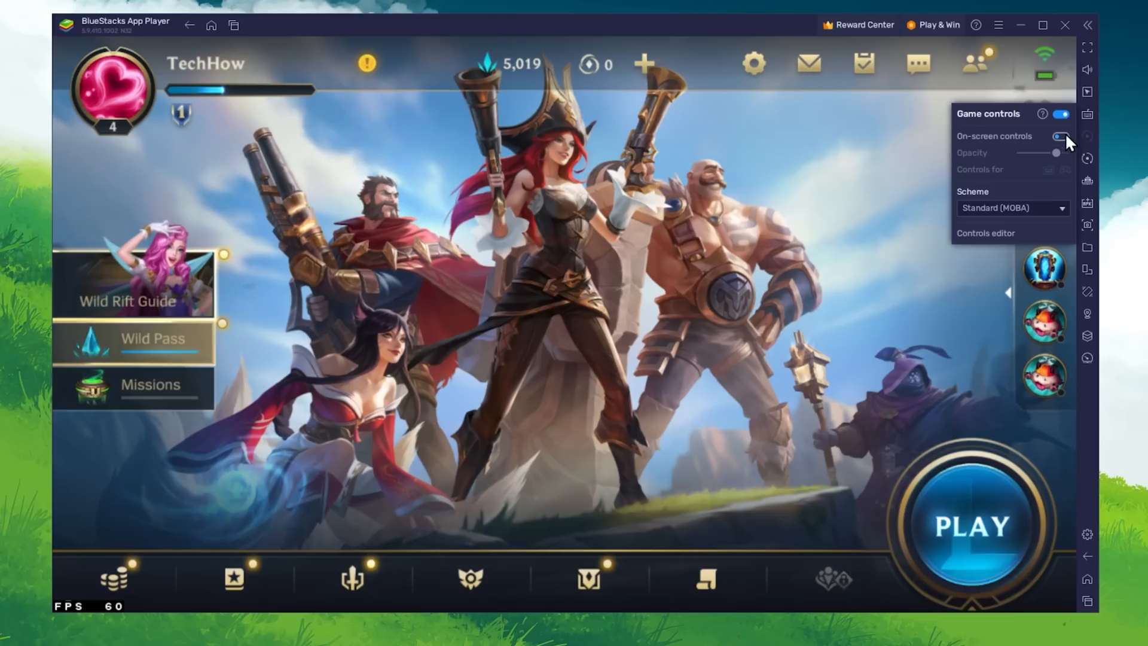
click(1059, 137)
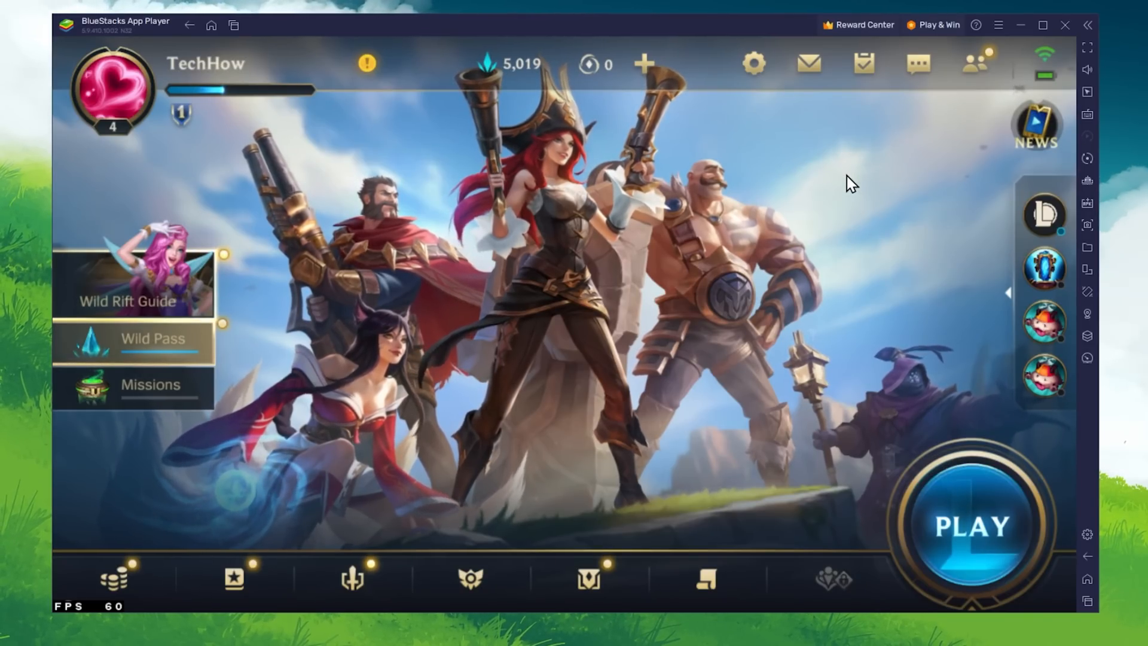
mouse_move(783, 110)
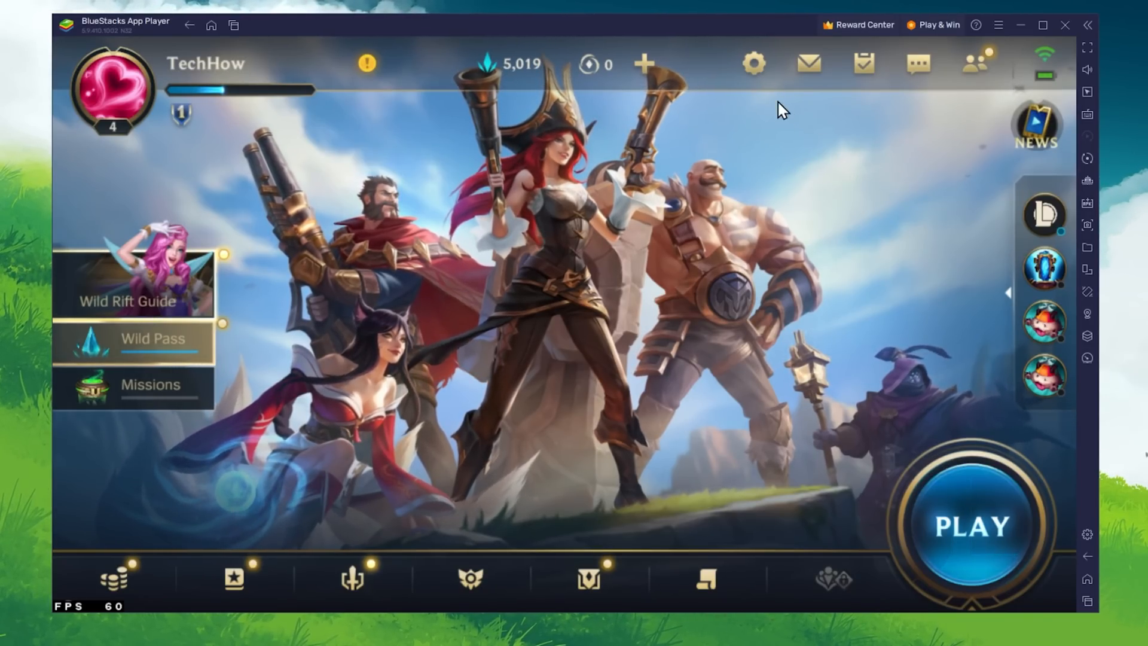
Open Wild Rift's settings Graphics tab and scroll through the graphics options.
click(753, 64)
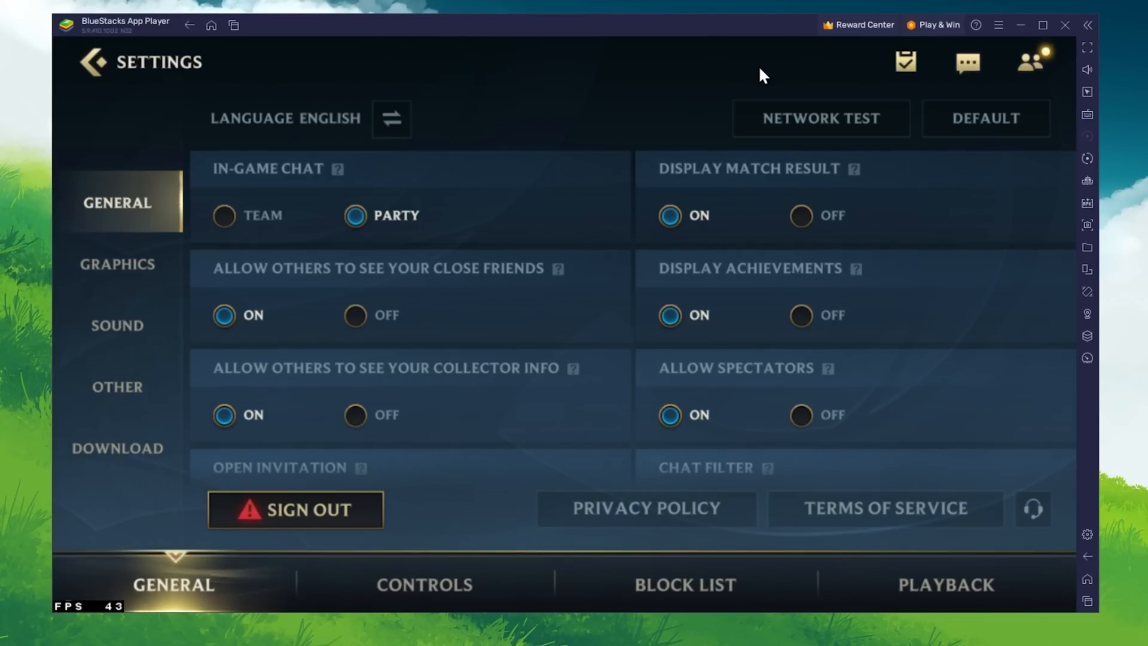
click(117, 264)
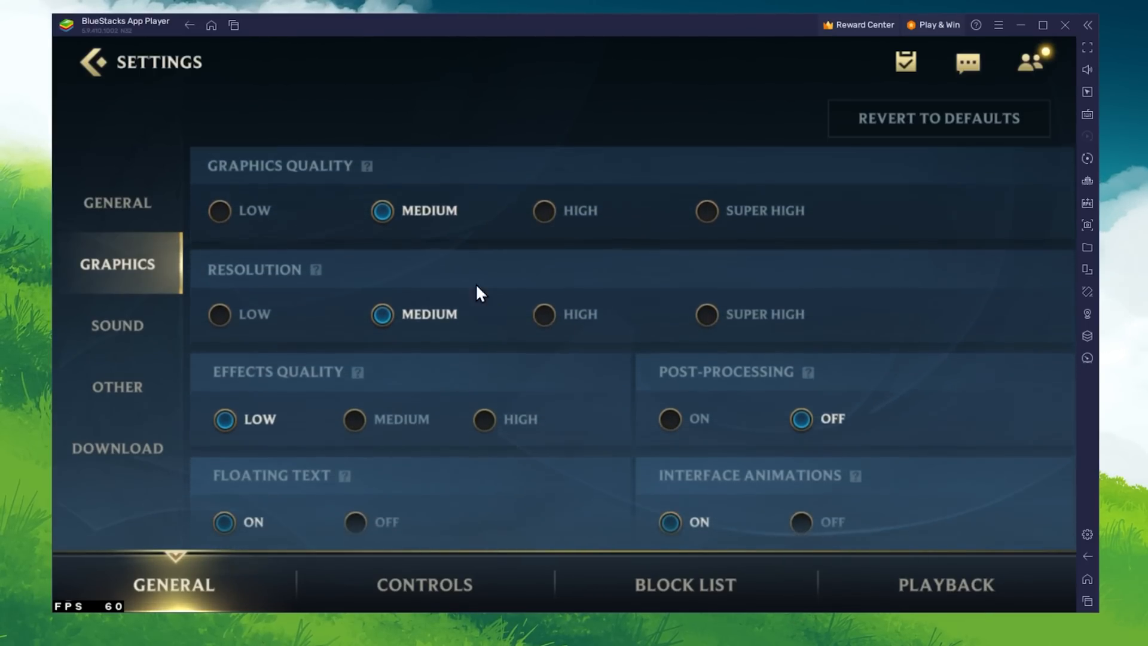
scroll(down, 3)
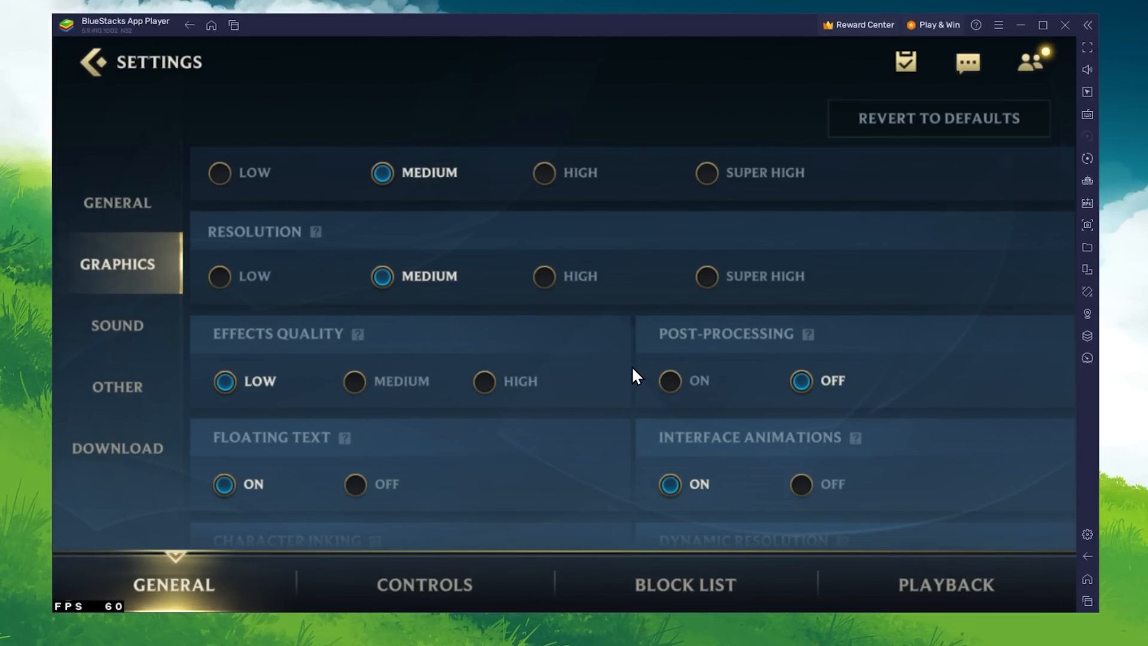
scroll(down, 3)
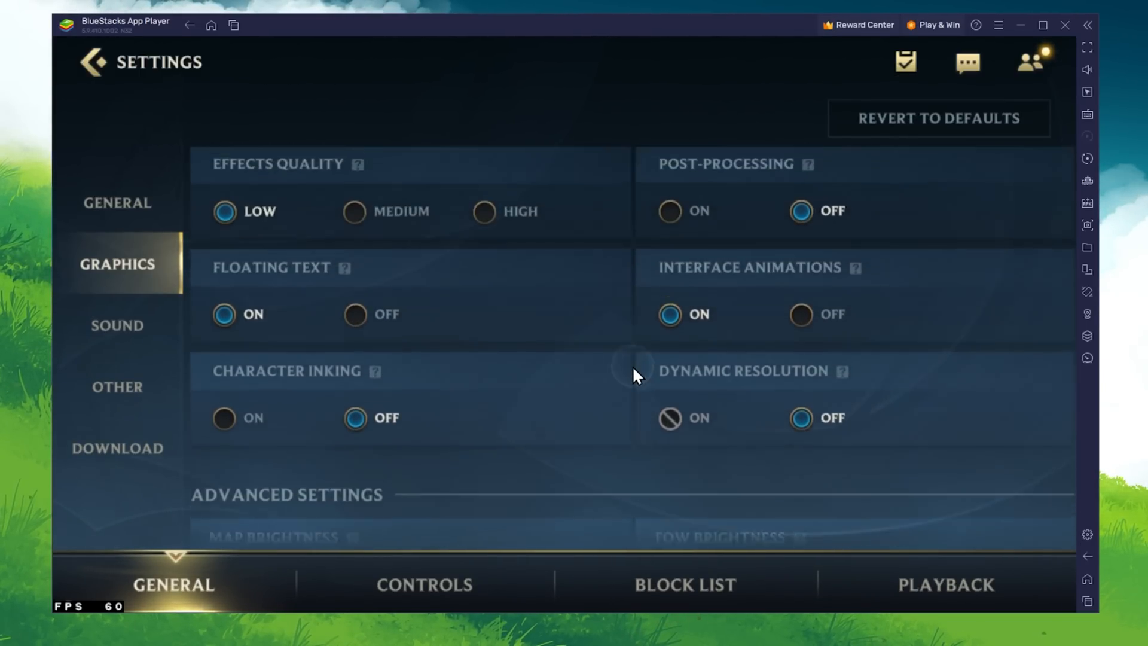